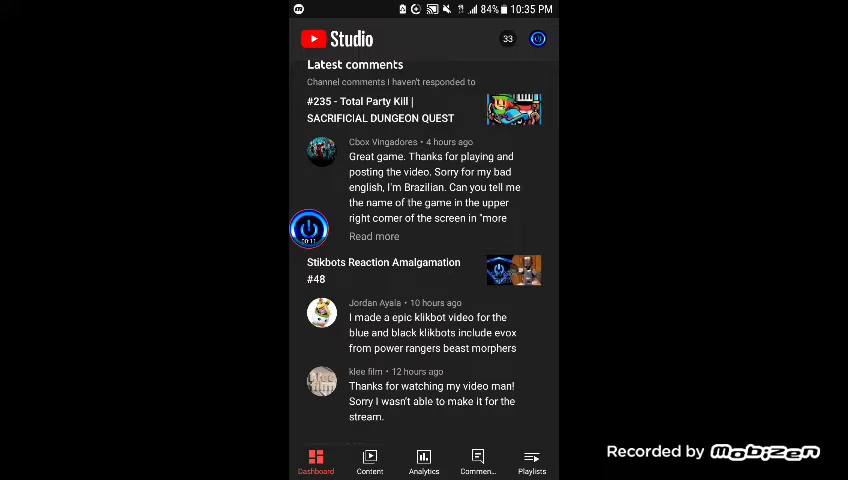
Open the Comments tab filtered to unanswered comments via VIEW MORE on Latest comments.
scroll("up", 3)
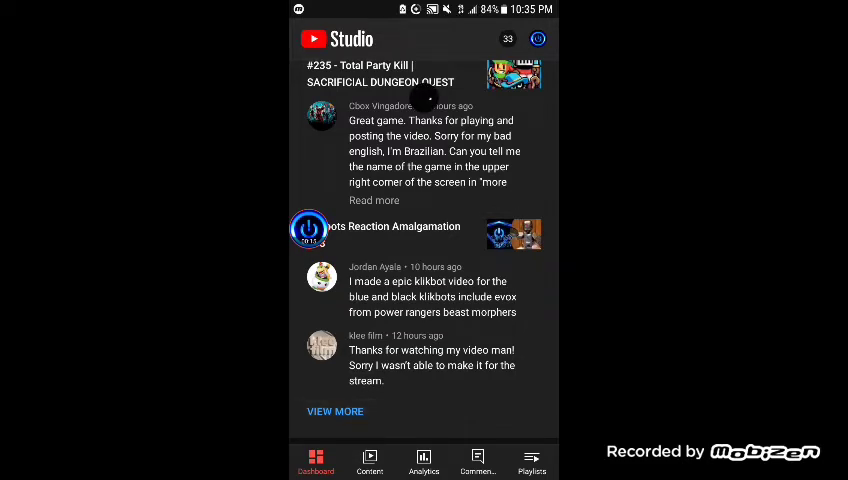
left_click(477, 461)
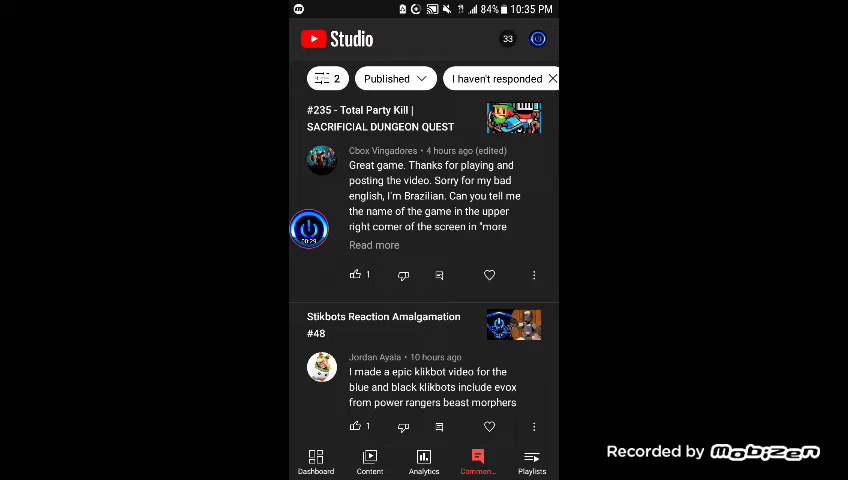
Expand and heart the Total Party Kill comment asking for the game's name.
left_click(374, 245)
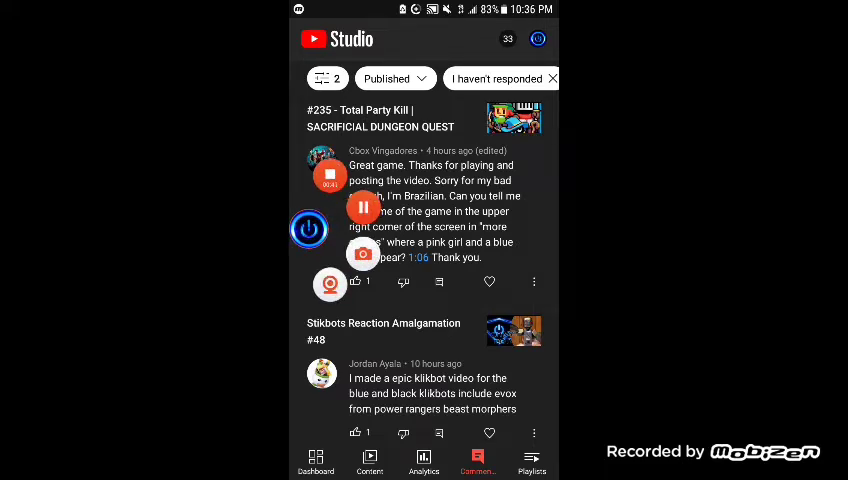
left_click(489, 282)
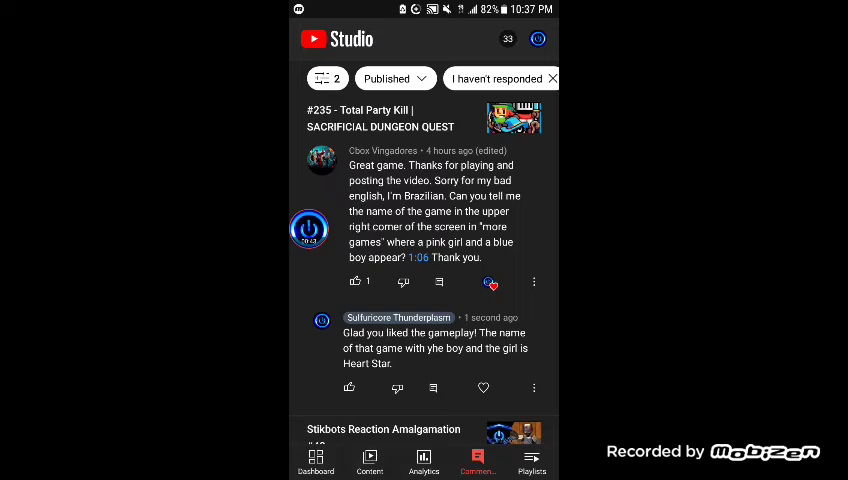
scroll("up", 3)
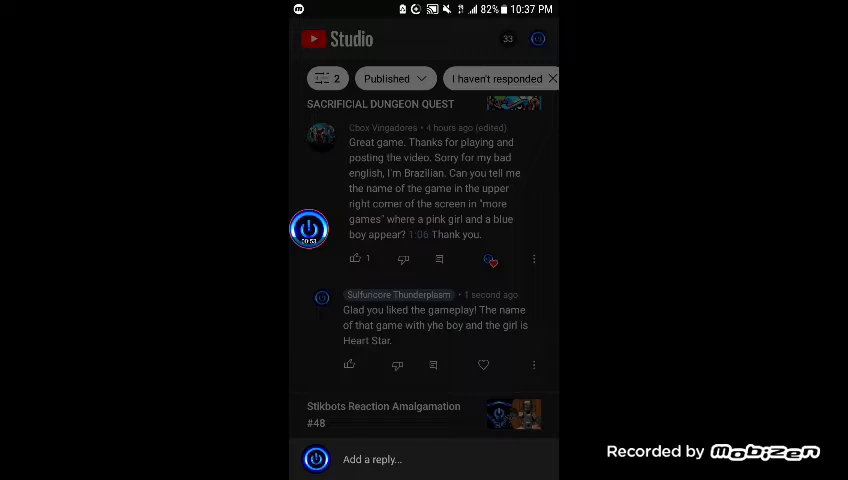
Edit the Heart Star reply to correct 'yhe' to 'the' and resend it.
left_click(533, 364)
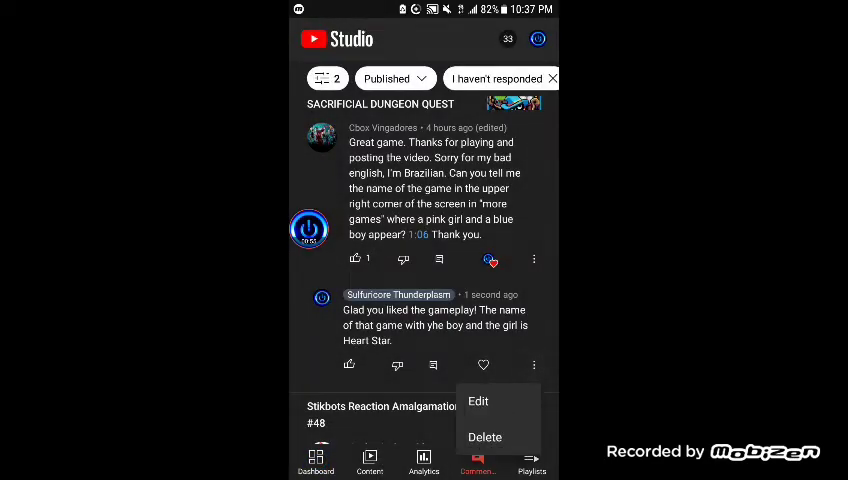
left_click(478, 401)
type("t")
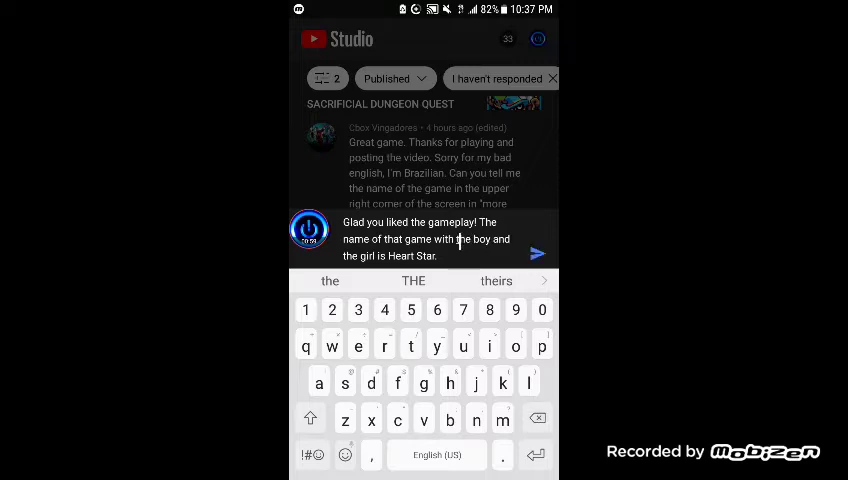
left_click(537, 253)
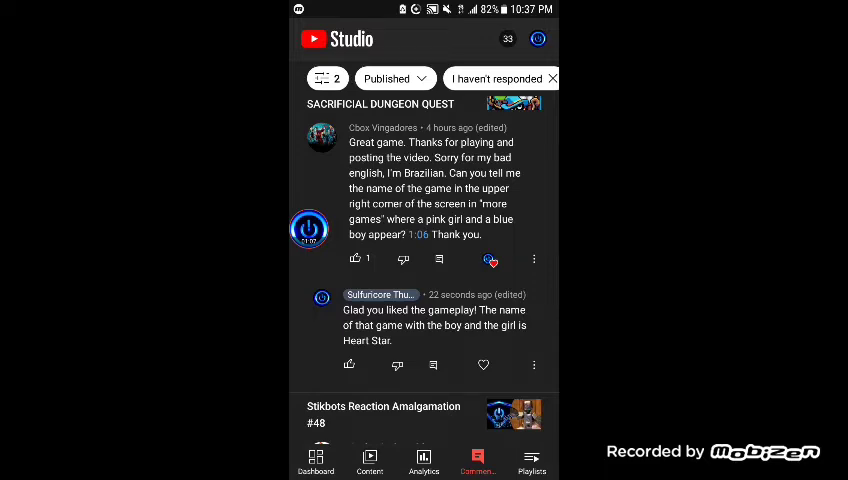
Heart the two Stikbots #48 comments and the Urn Launcher comment on Games #35.
scroll("down", 3)
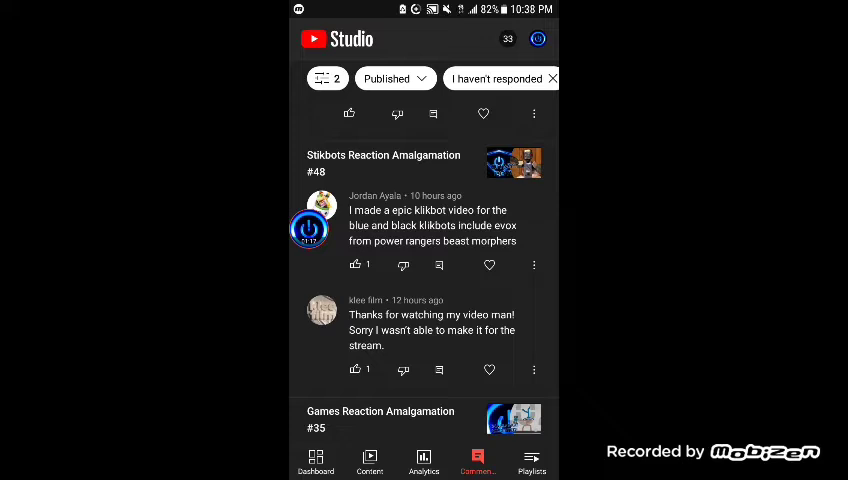
left_click(489, 265)
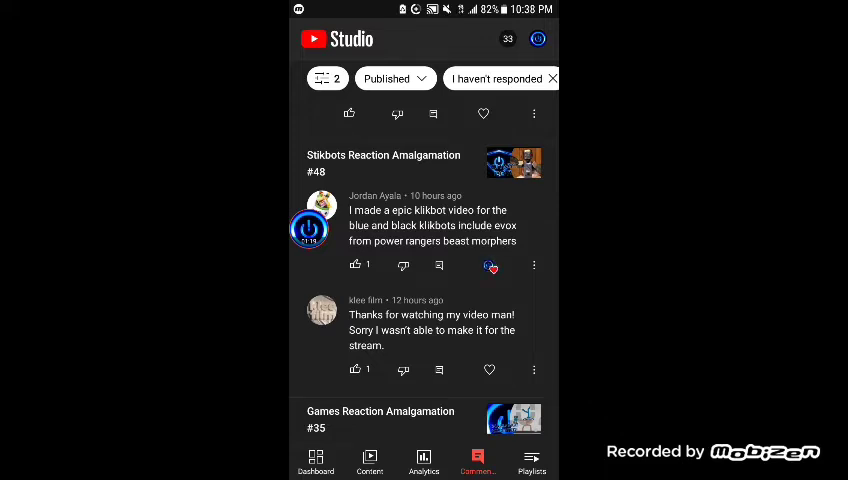
scroll("up", 3)
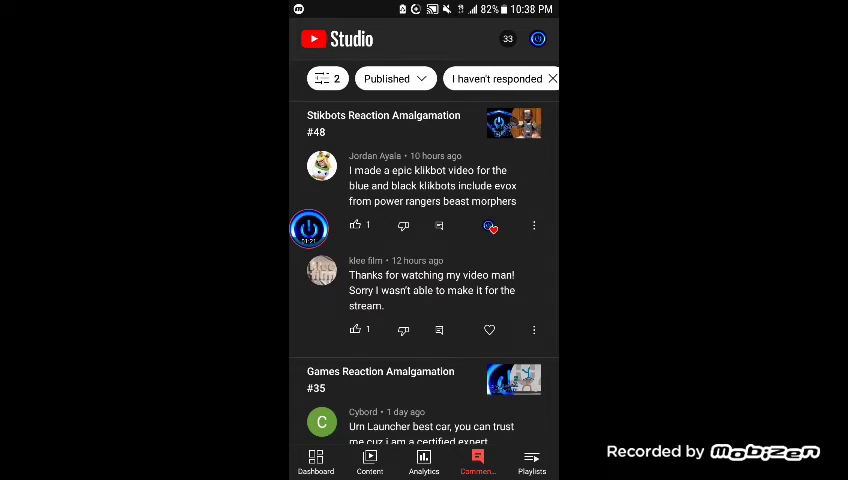
scroll("up", 3)
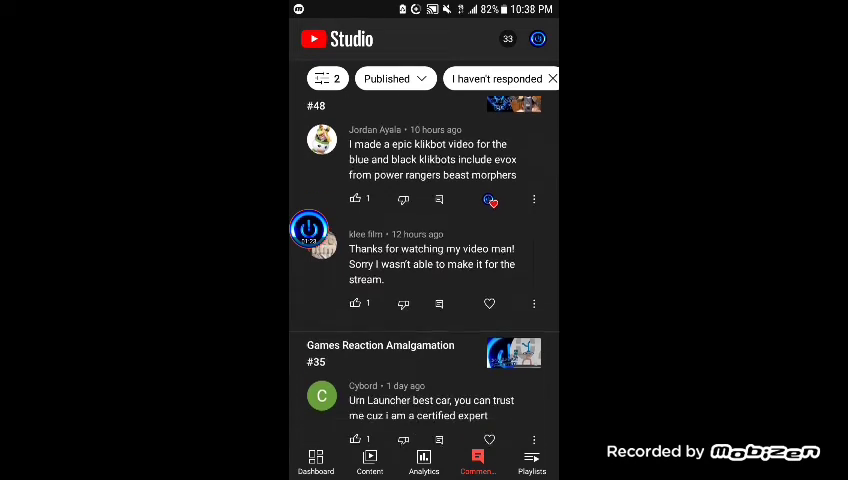
scroll("up", 3)
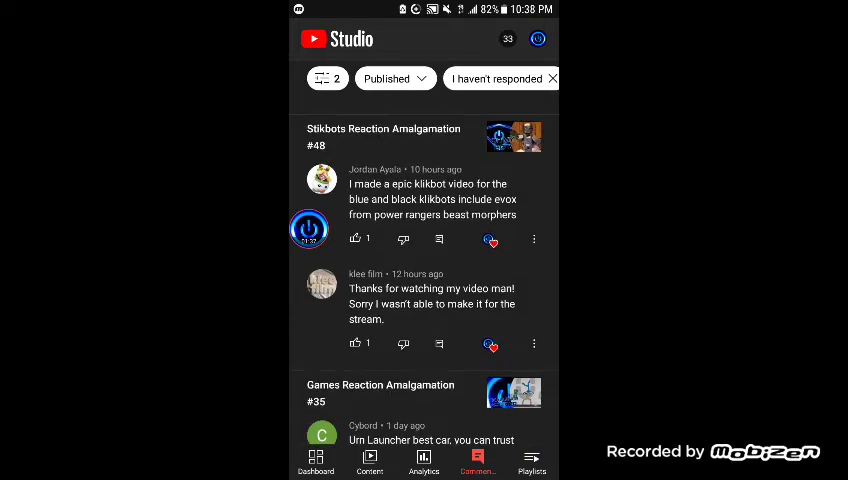
scroll("down", 3)
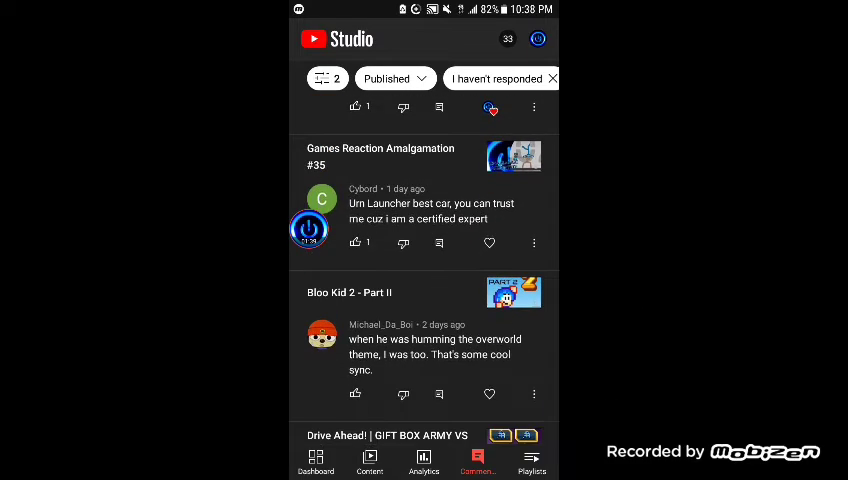
scroll("down", 3)
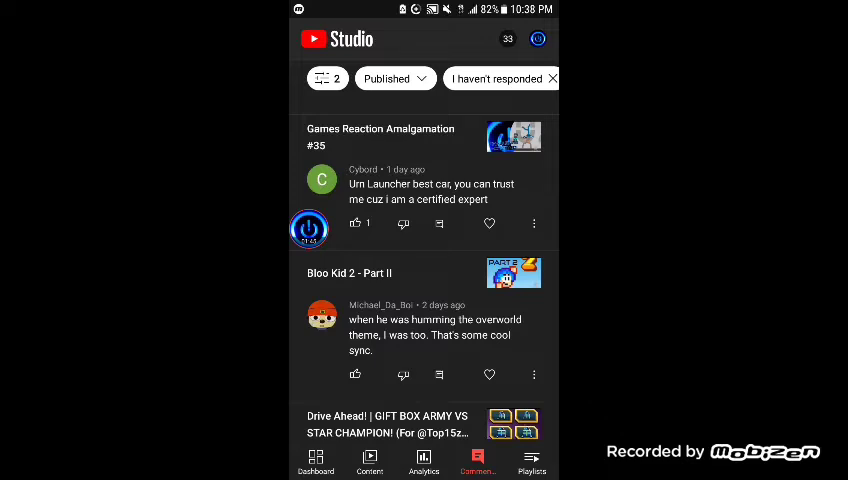
left_click(489, 223)
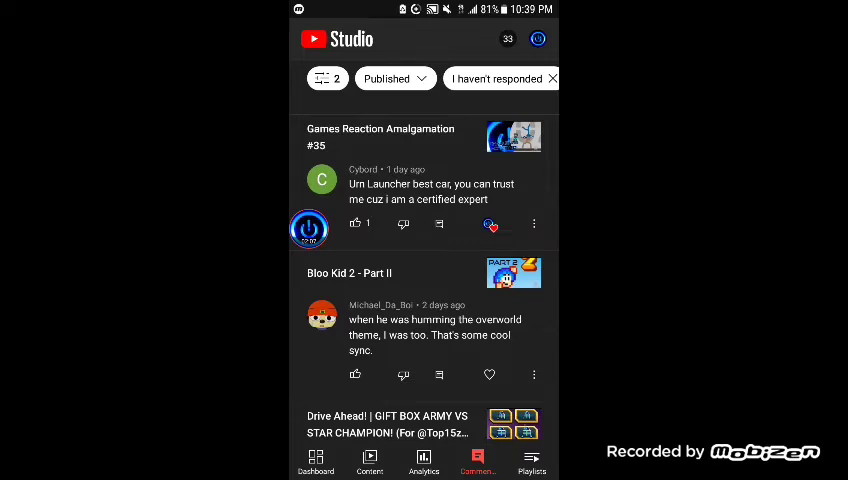
Post a reply under the Bloo Kid 2 comment.
scroll("down", 3)
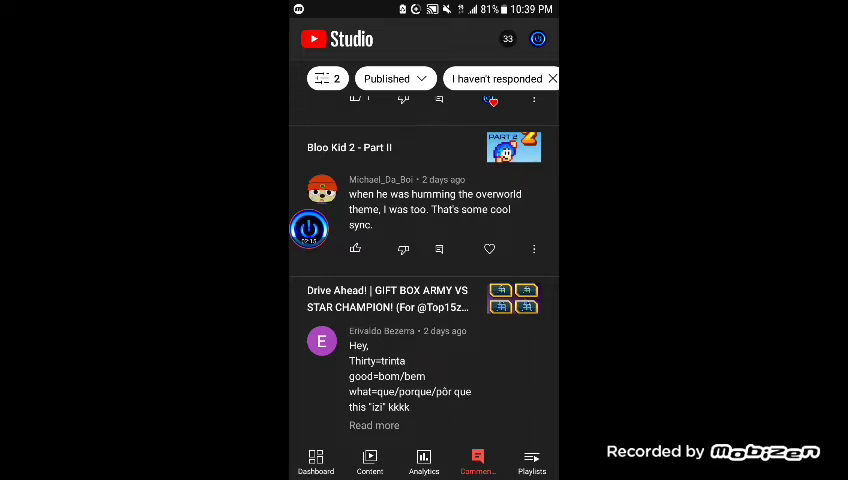
left_click(534, 249)
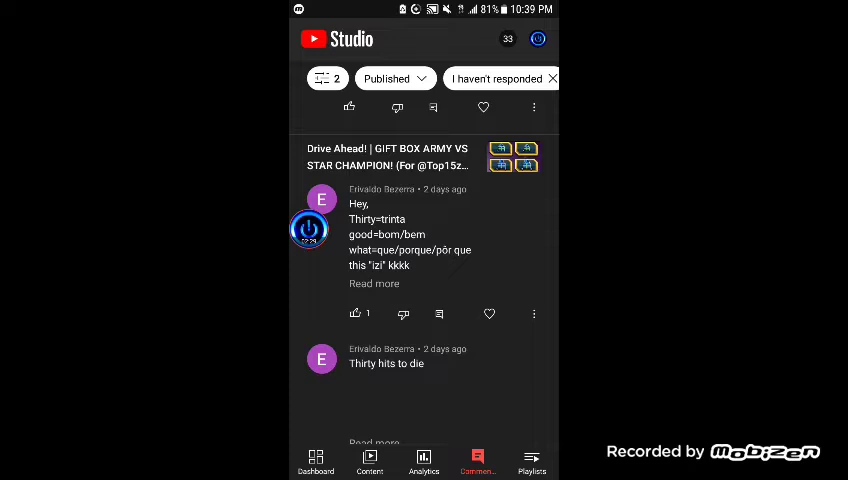
scroll("up", 3)
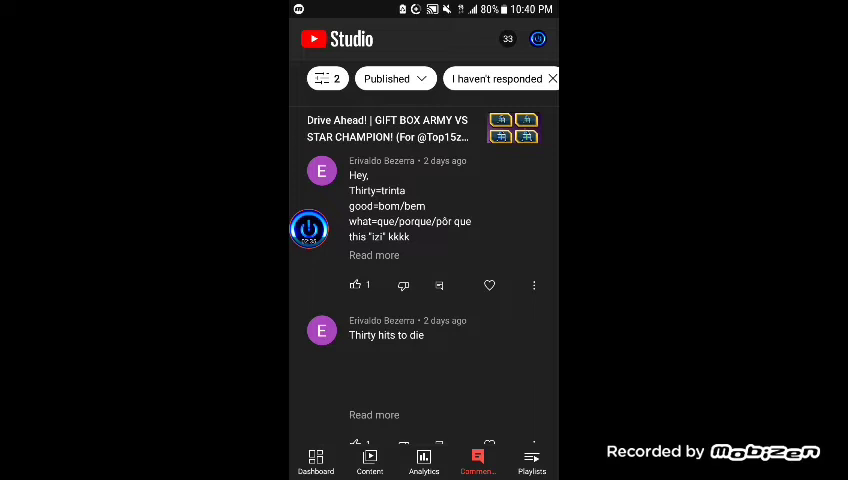
Expand the Drive Ahead translation comment and heart the OMG and music-theme comments.
left_click(374, 255)
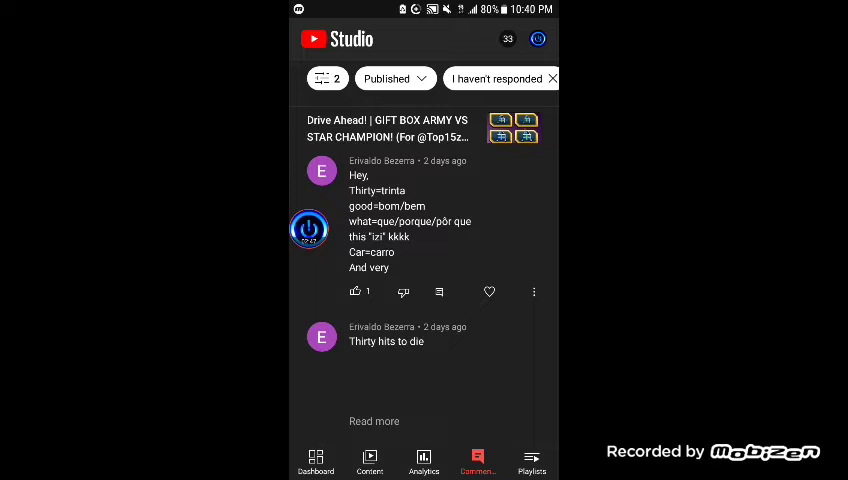
scroll("down", 3)
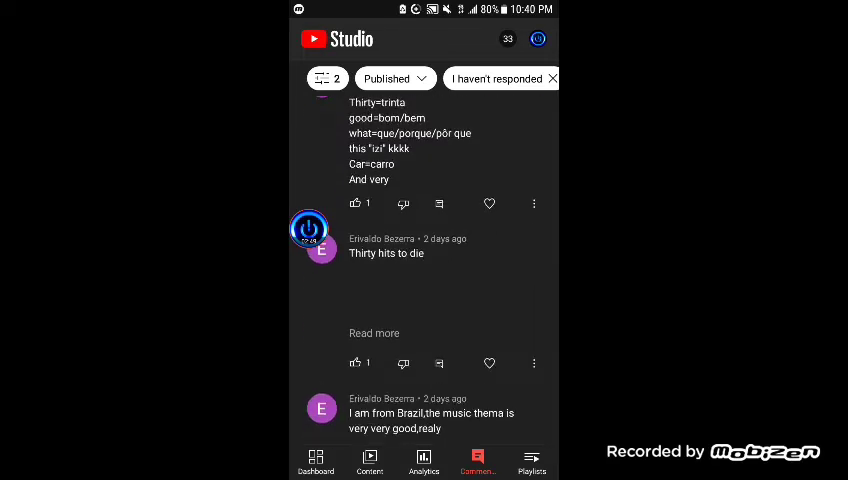
scroll("up", 3)
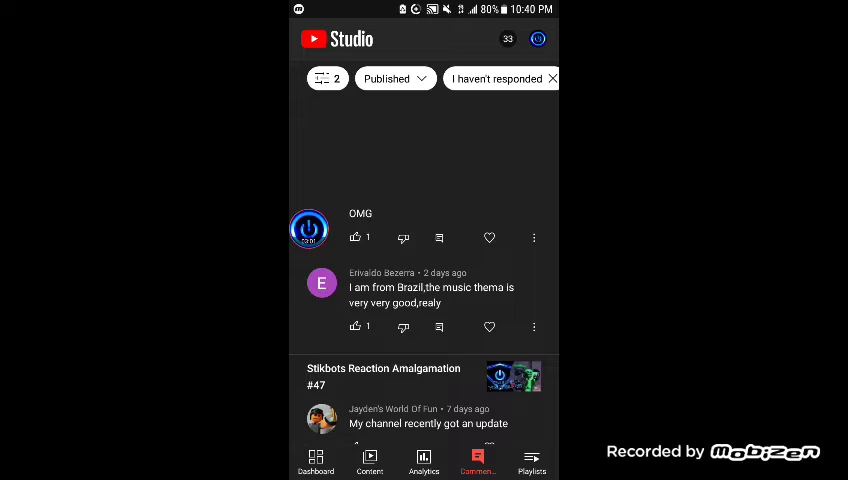
left_click(489, 327)
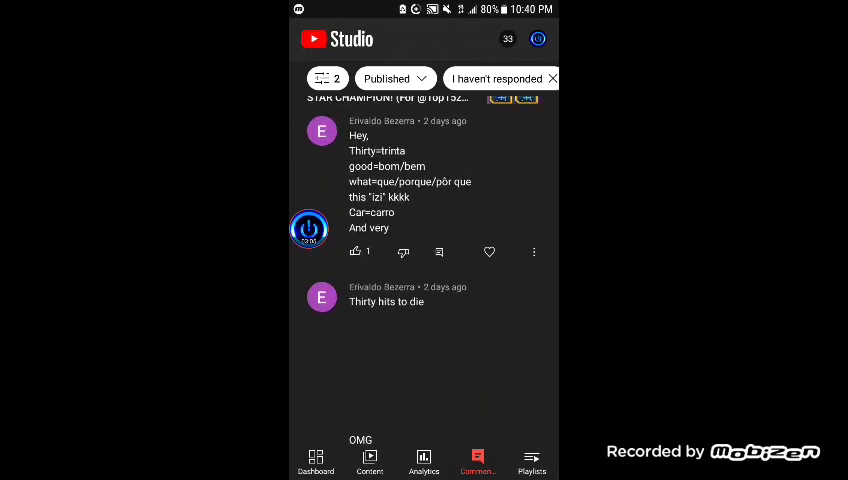
scroll("down", 3)
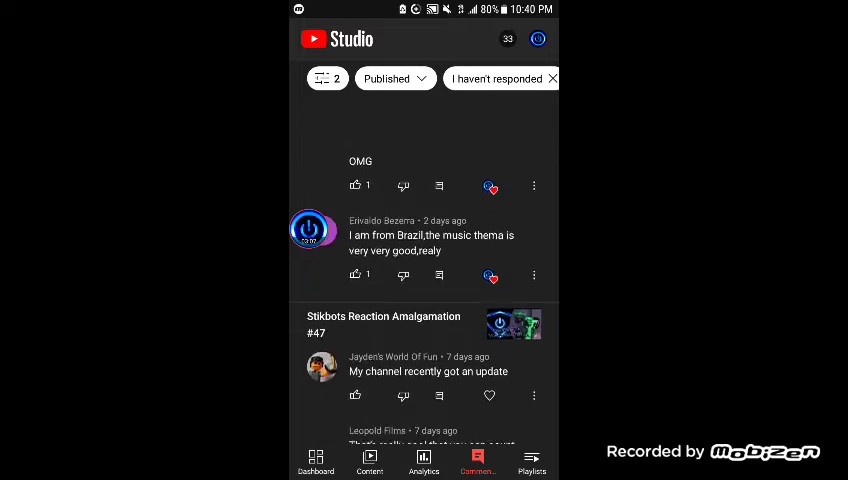
Post a congratulations reply on the Stikbots #47 update comment and heart the alphabet-backwards one.
scroll("down", 3)
type("Yes, I saw the video! Congrats and I can't wait for the new stuff!")
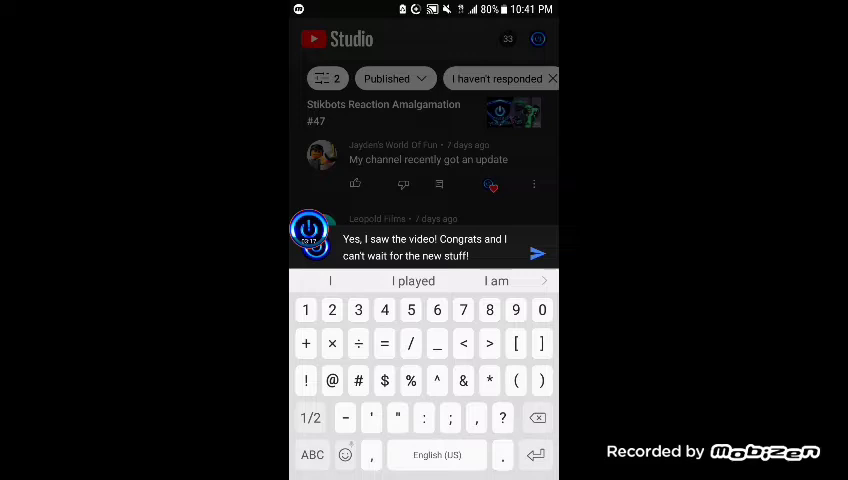
left_click(537, 253)
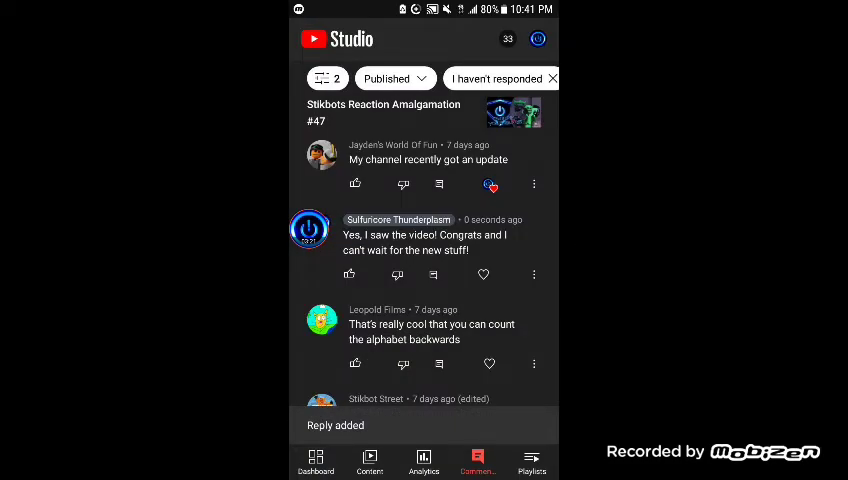
scroll("up", 3)
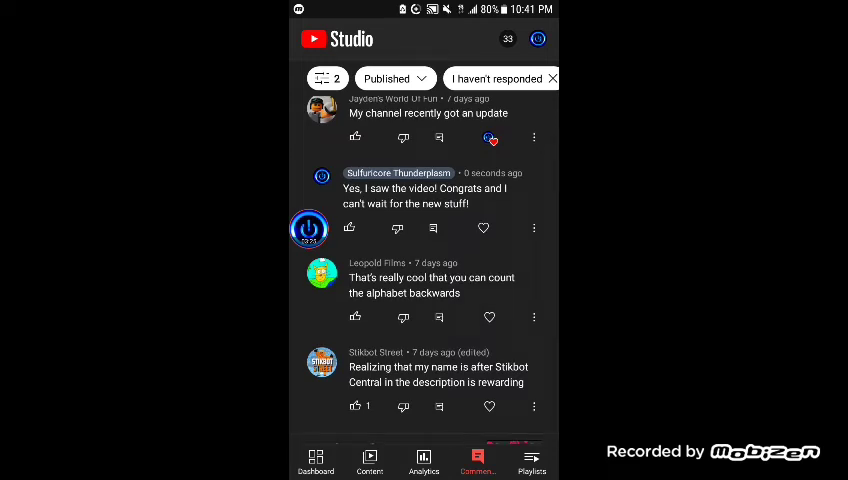
left_click(489, 317)
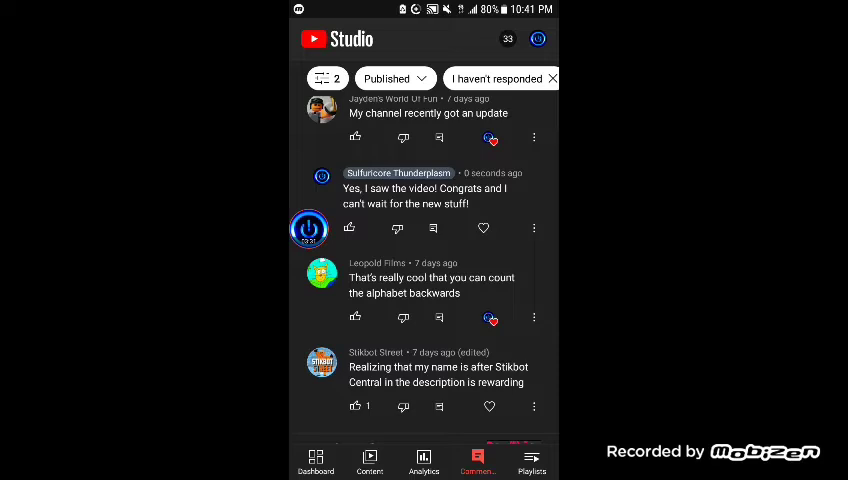
scroll("down", 3)
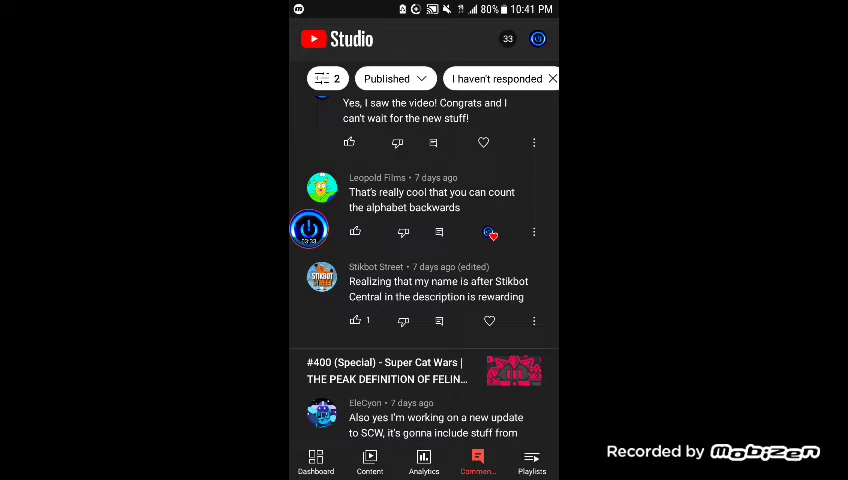
scroll("up", 3)
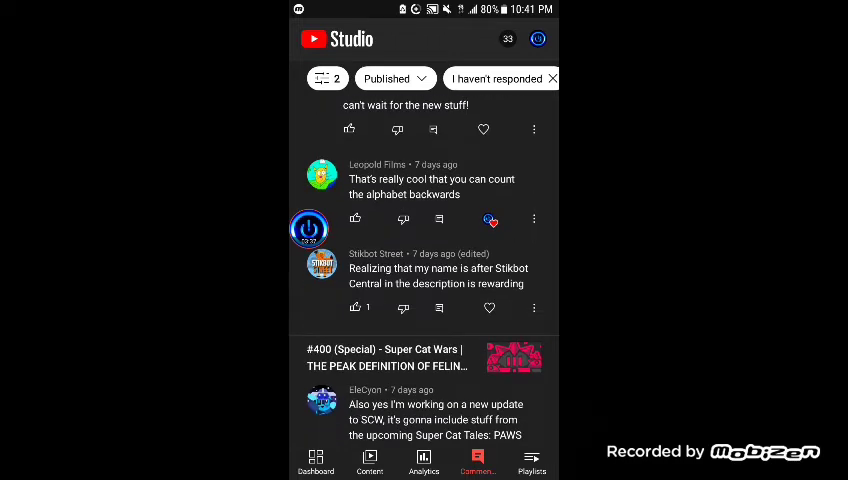
scroll("up", 3)
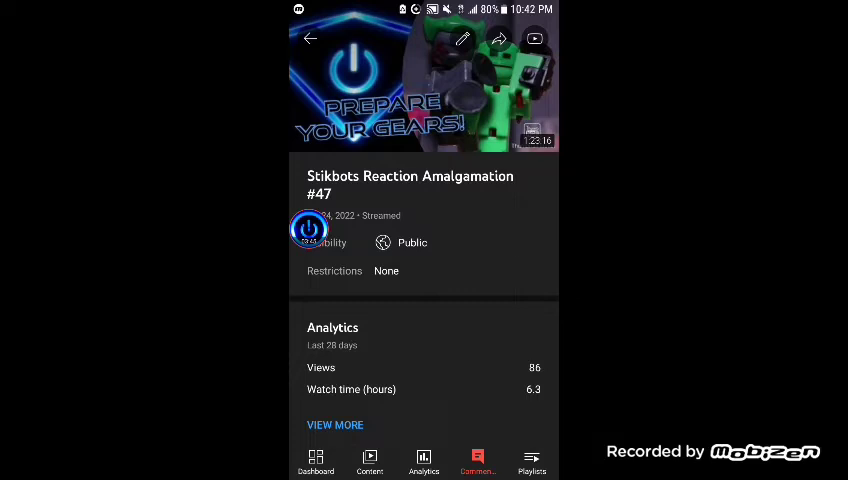
left_click(477, 460)
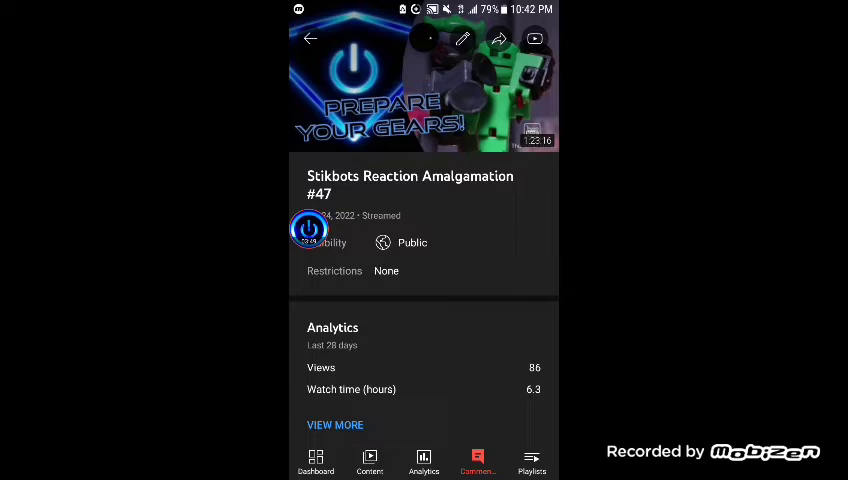
left_click(463, 39)
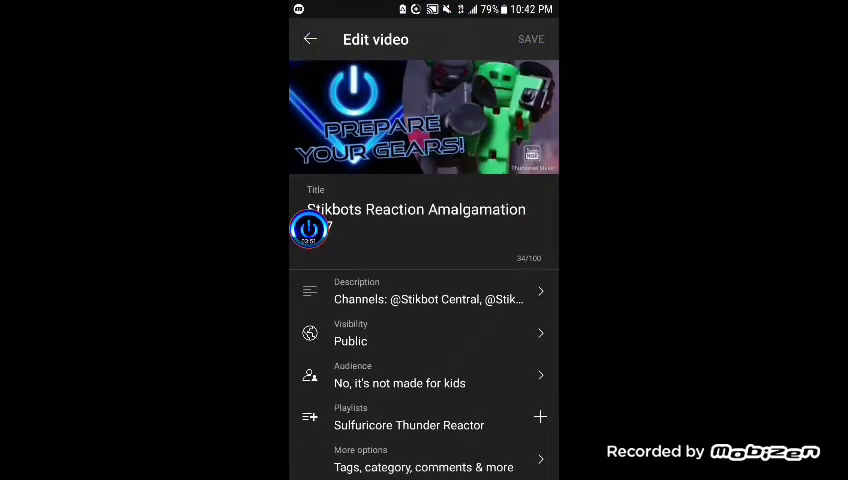
left_click(424, 291)
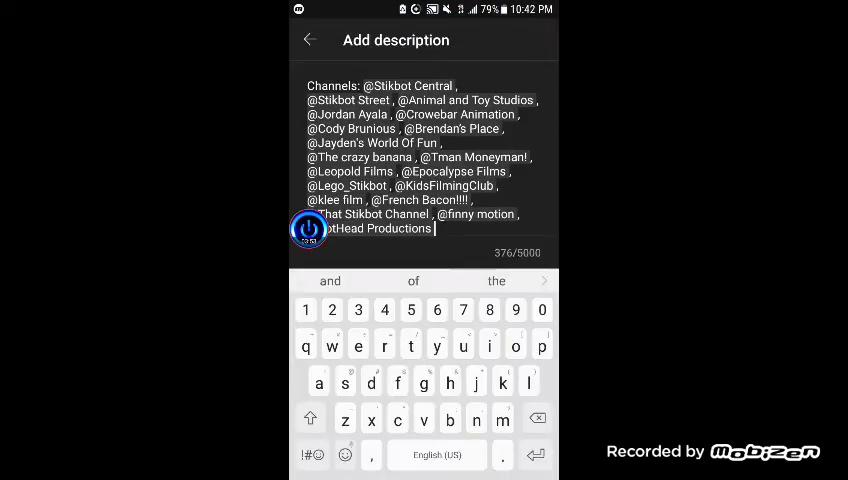
left_click(310, 40)
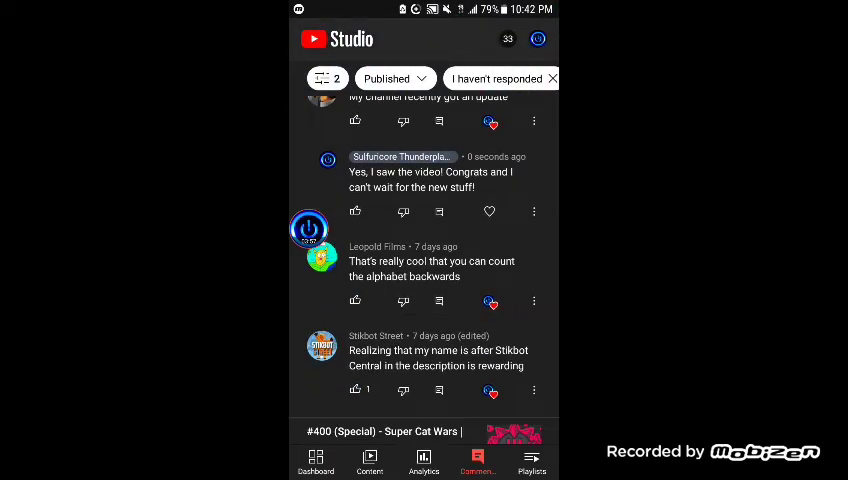
Heart the comment about the Super Cat Wars update.
scroll("down", 3)
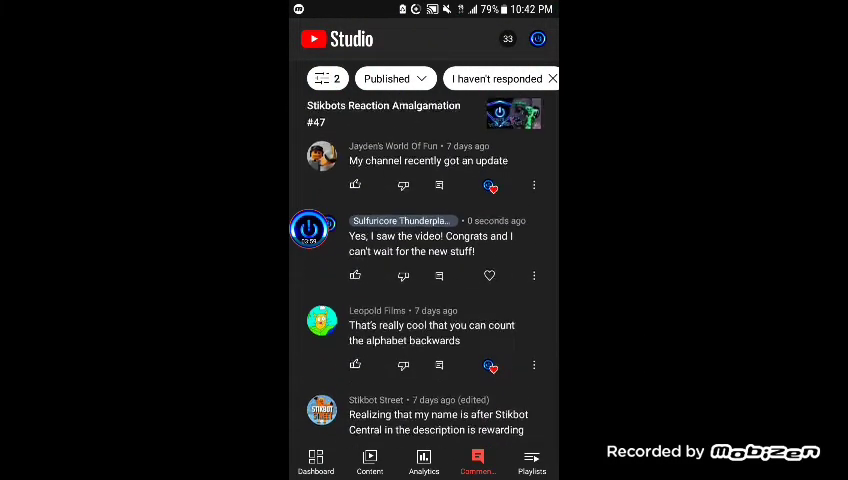
scroll("up", 3)
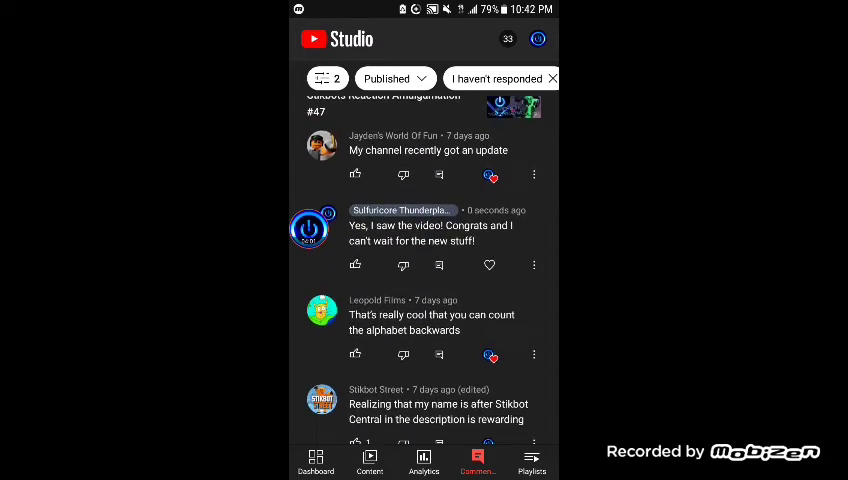
scroll("up", 3)
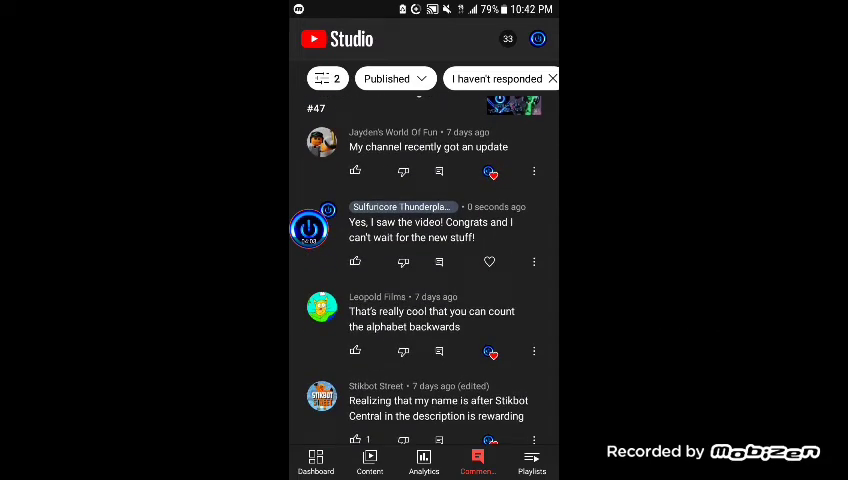
scroll("down", 3)
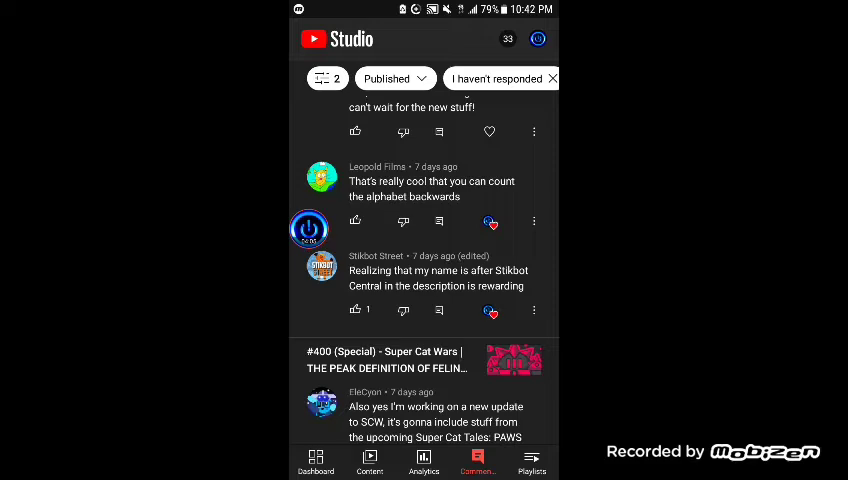
scroll("down", 3)
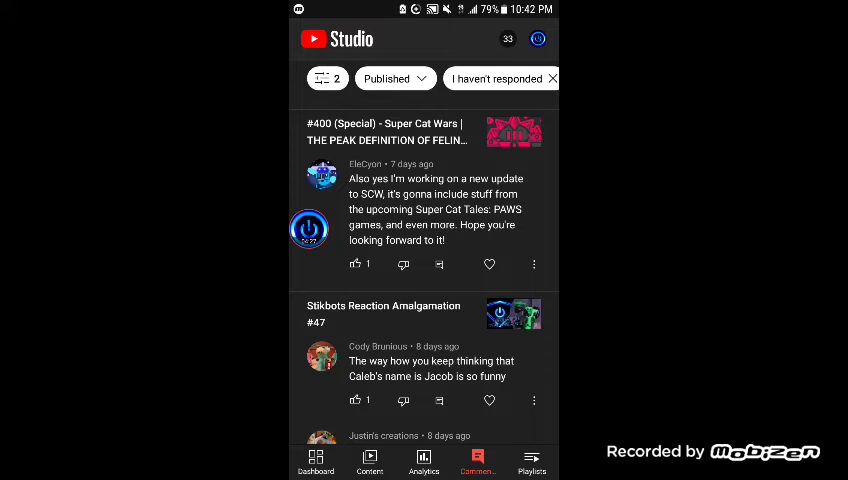
left_click(489, 264)
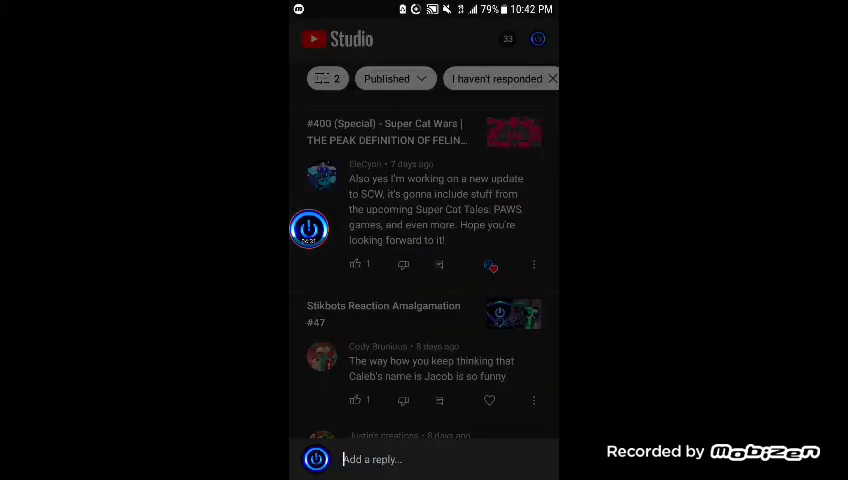
Reply 'You bet I am!' under the Super Cat Wars comment.
left_click(420, 459)
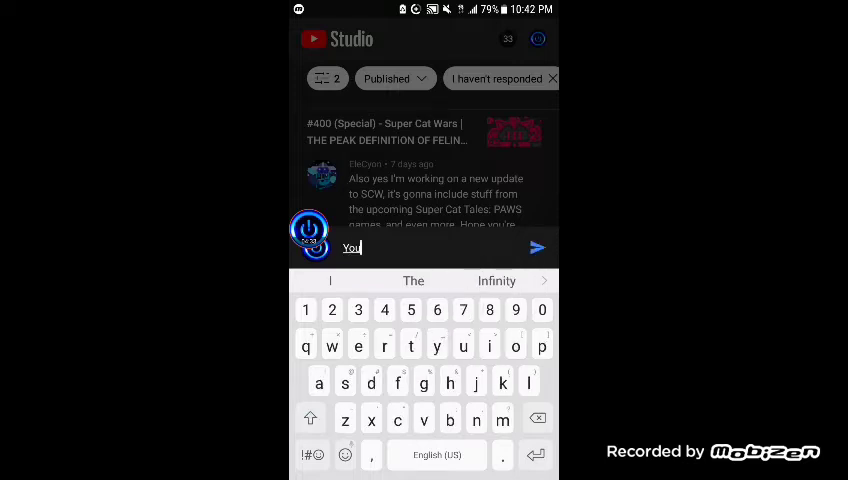
type("bet I am!")
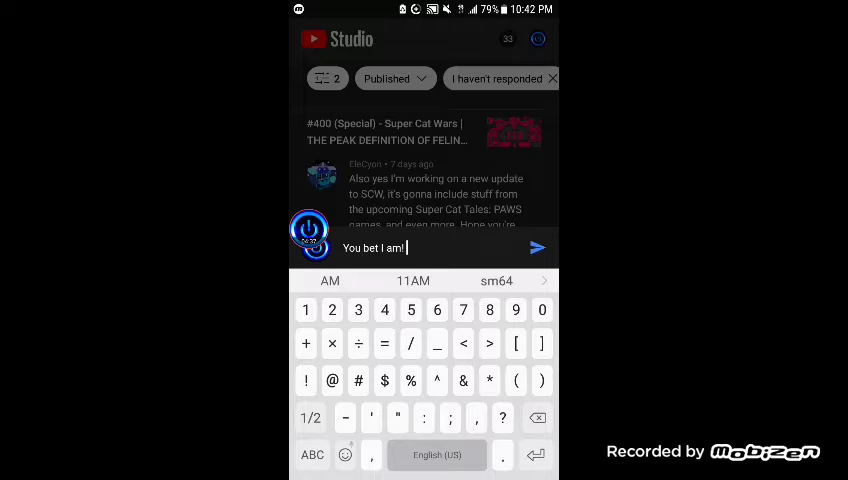
left_click(312, 455)
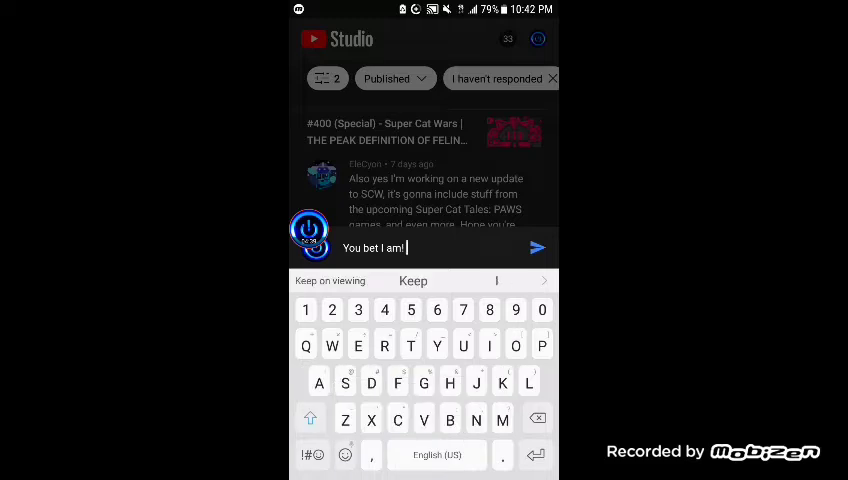
left_click(345, 455)
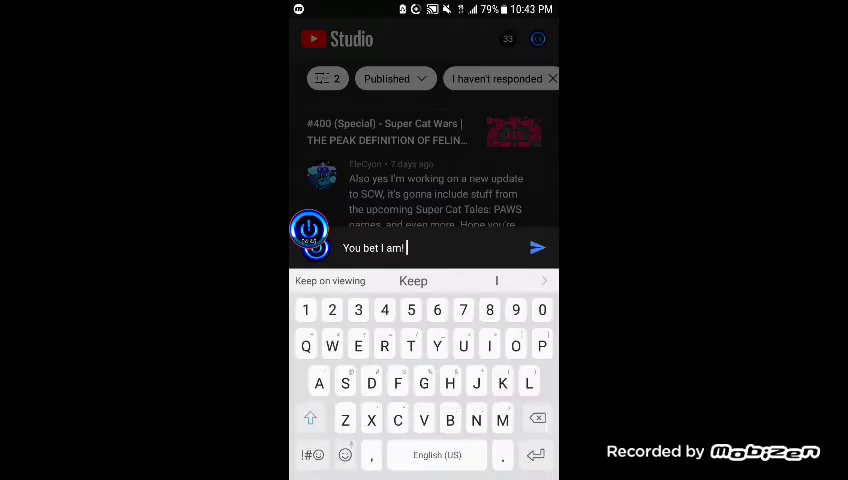
left_click(537, 247)
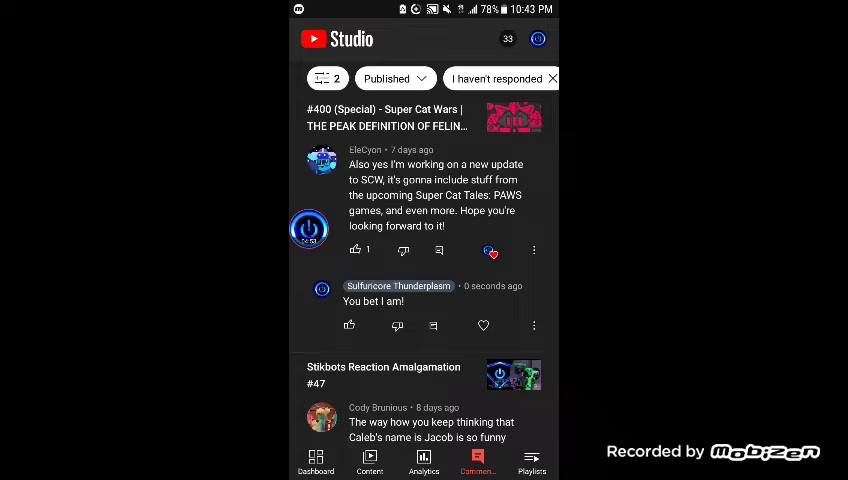
Heart the Caleb/Jacob and react-to-my-vids comments on #47 and the copied-mascot comment on #45.
scroll("down", 3)
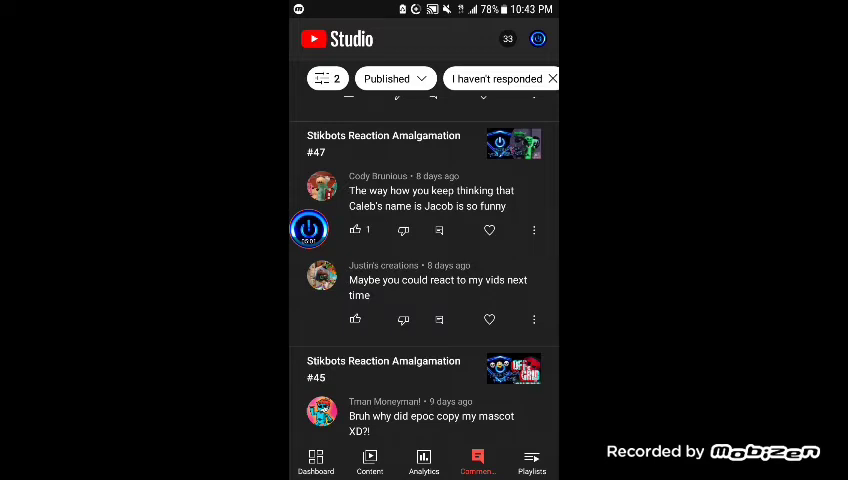
left_click(489, 230)
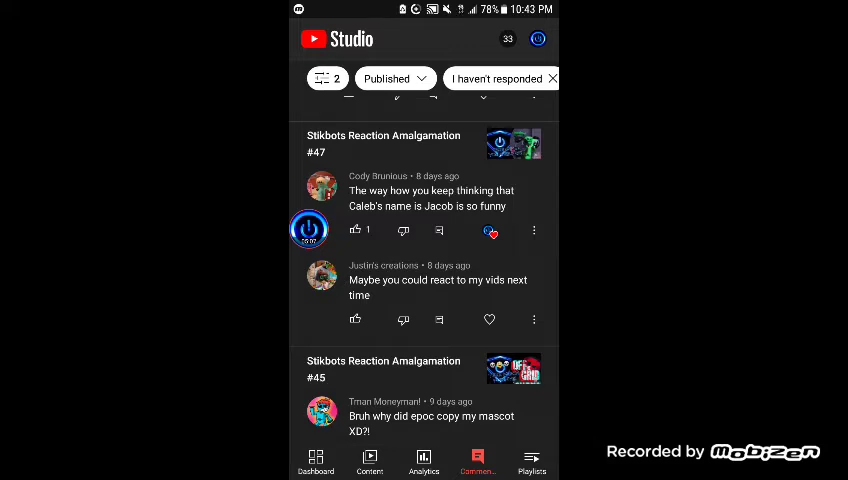
scroll("up", 3)
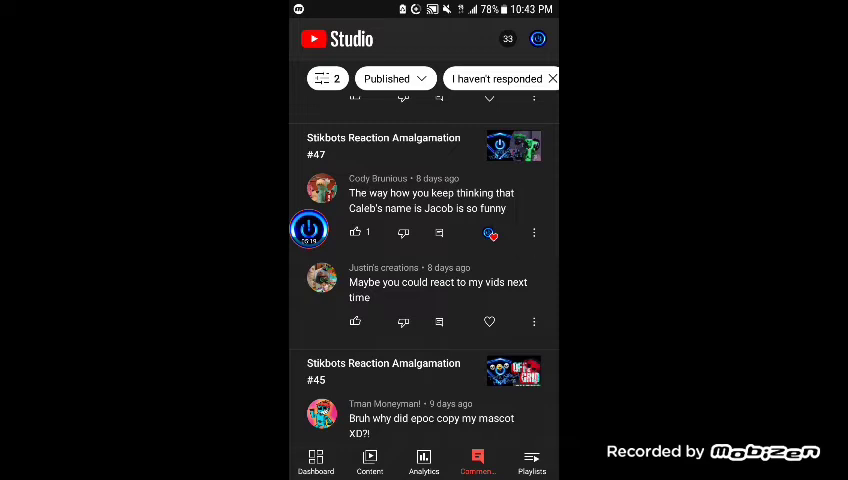
left_click(489, 321)
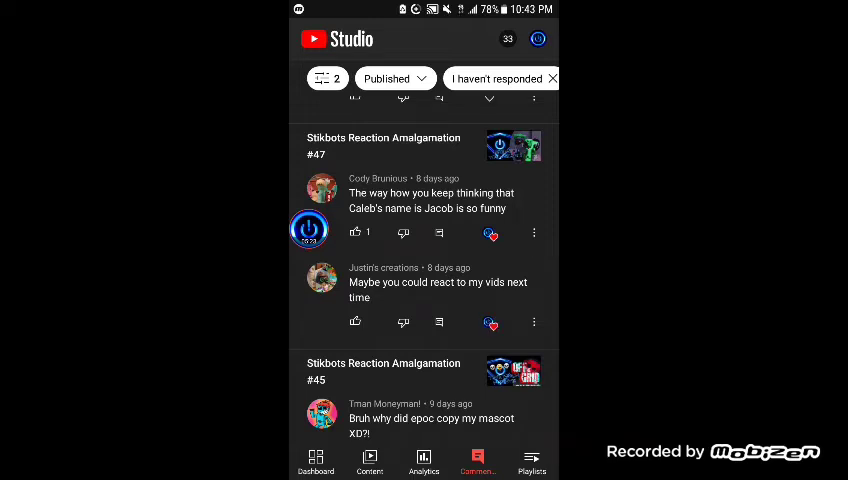
scroll("up", 3)
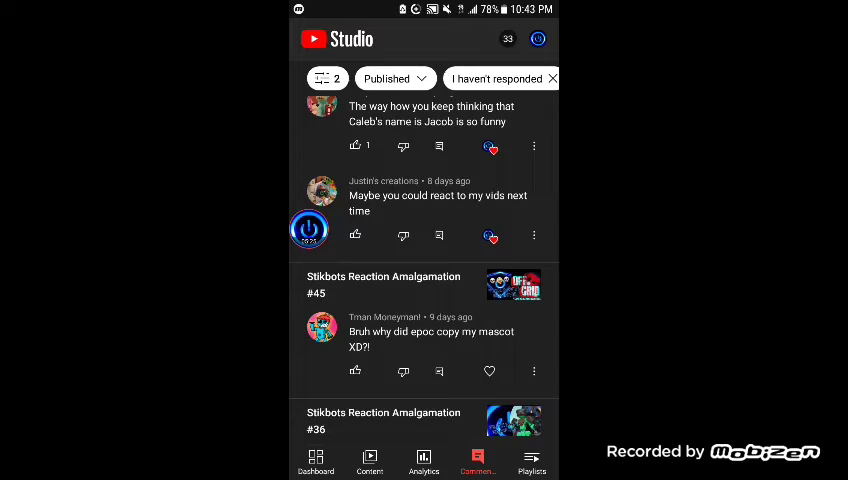
scroll("down", 3)
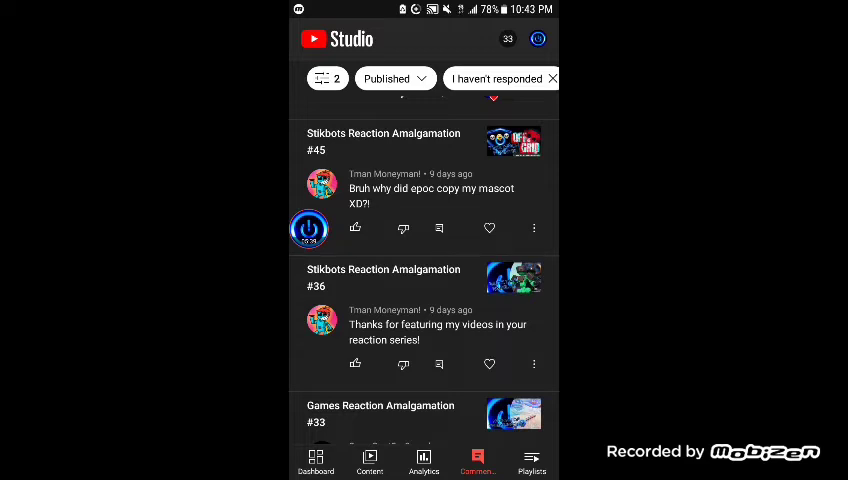
left_click(489, 228)
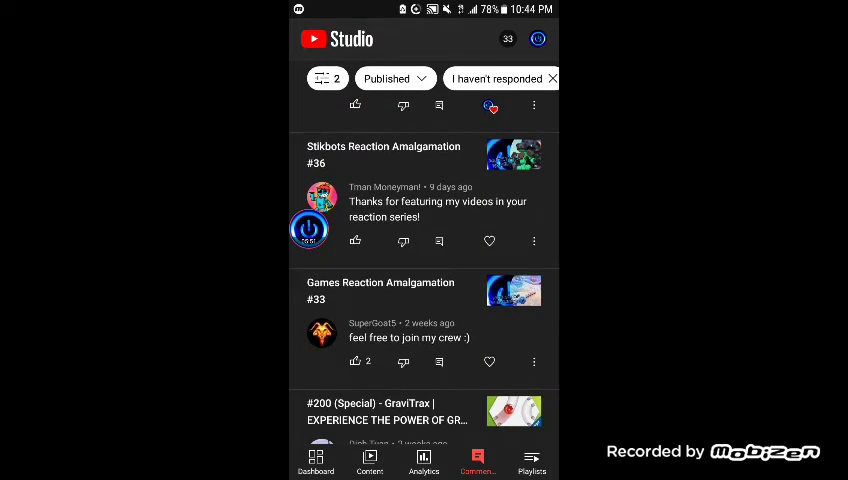
scroll("up", 3)
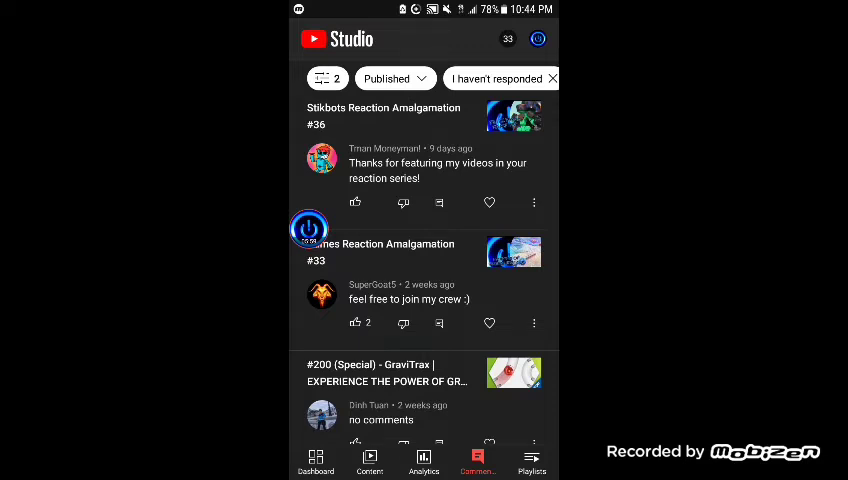
Heart the Stikbots #36 thanks-for-featuring comment and reply 'No problem!'.
left_click(489, 203)
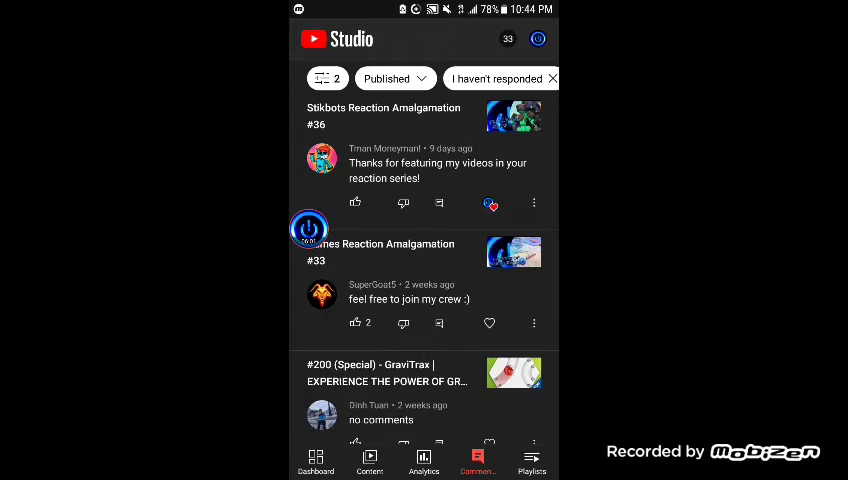
left_click(533, 323)
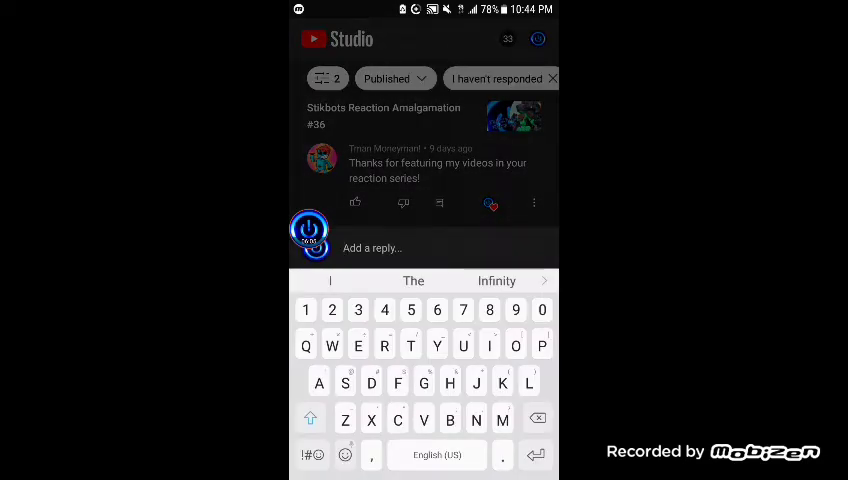
type("No")
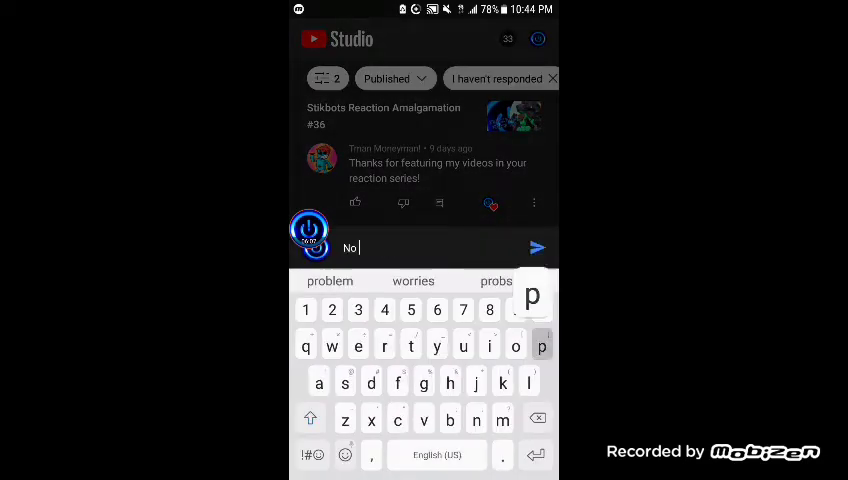
type("problem")
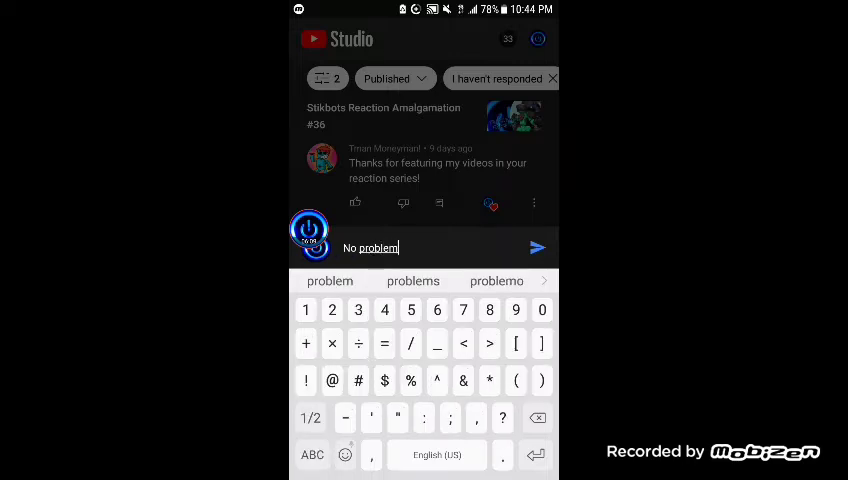
left_click(537, 247)
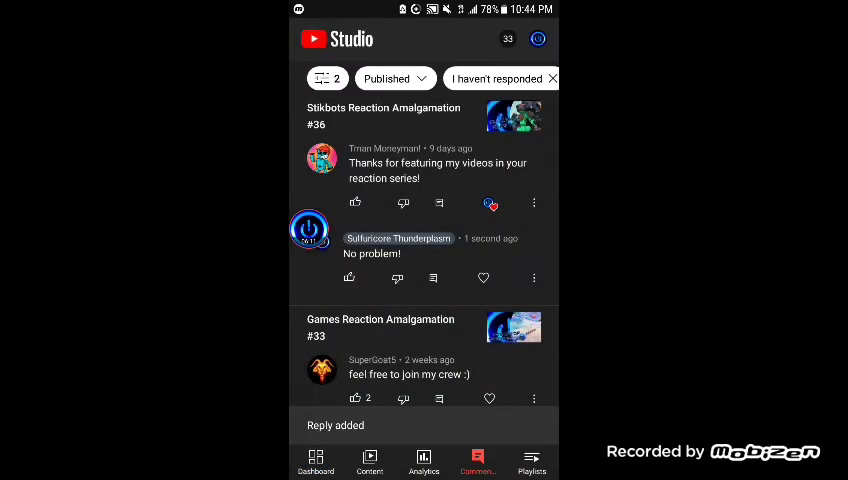
scroll("down", 3)
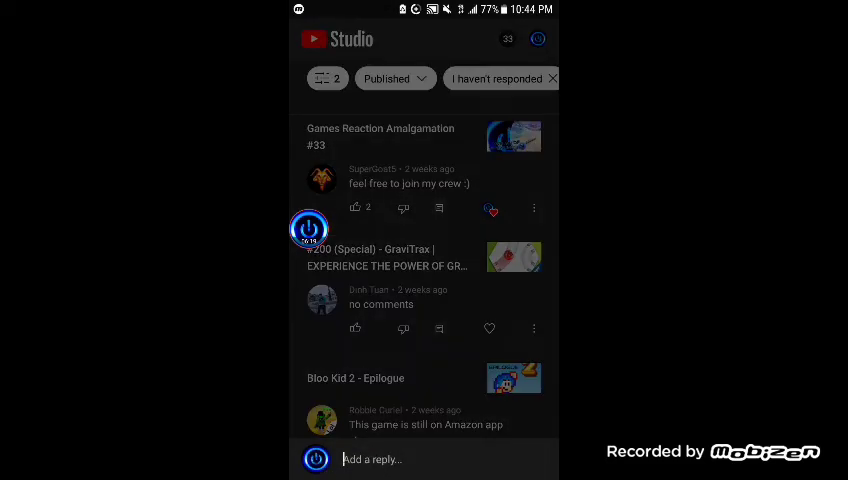
Dismiss the empty reply box and bring up options for the 'no comments' comment.
left_click(420, 459)
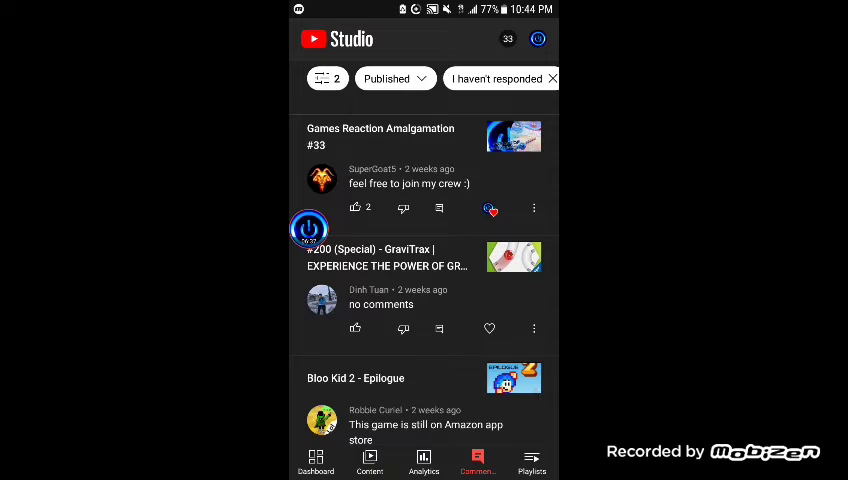
scroll("up", 3)
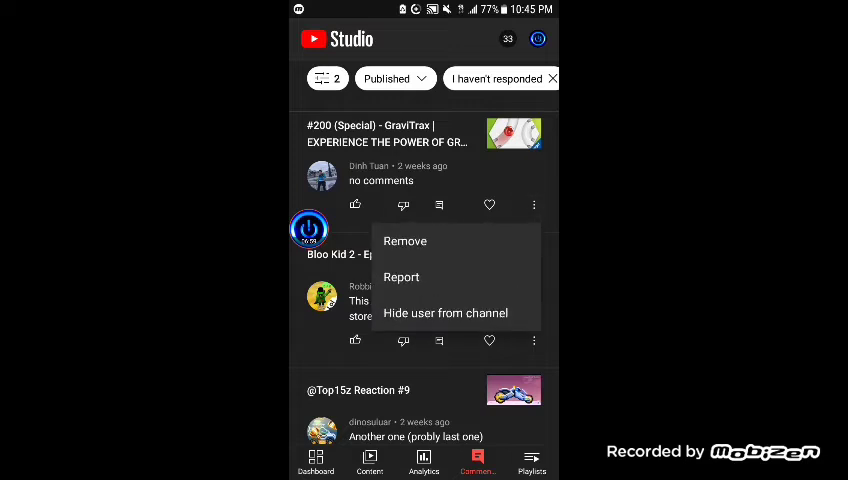
Keep the 'no comments' comment and heart the Bloo Kid 2 Amazon app store comment.
left_click(405, 240)
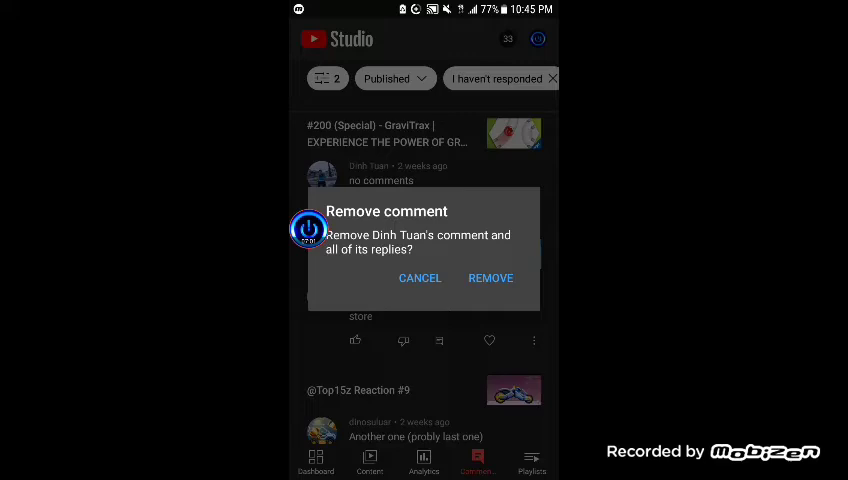
left_click(419, 278)
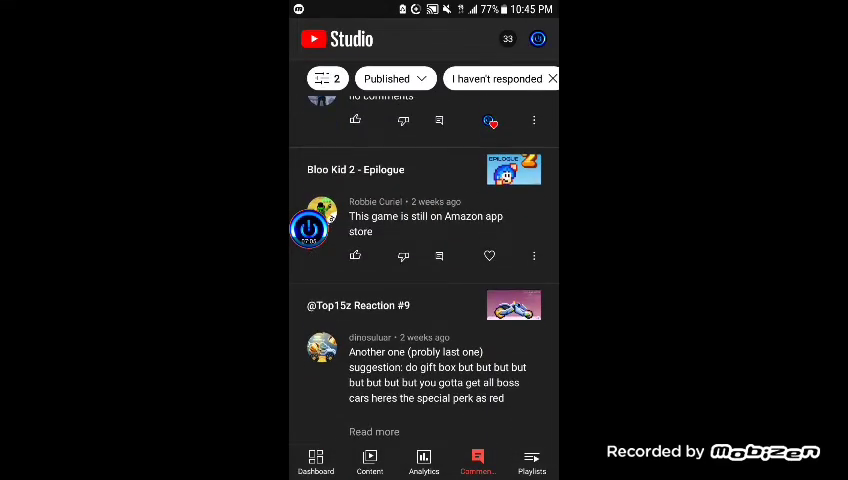
scroll("up", 3)
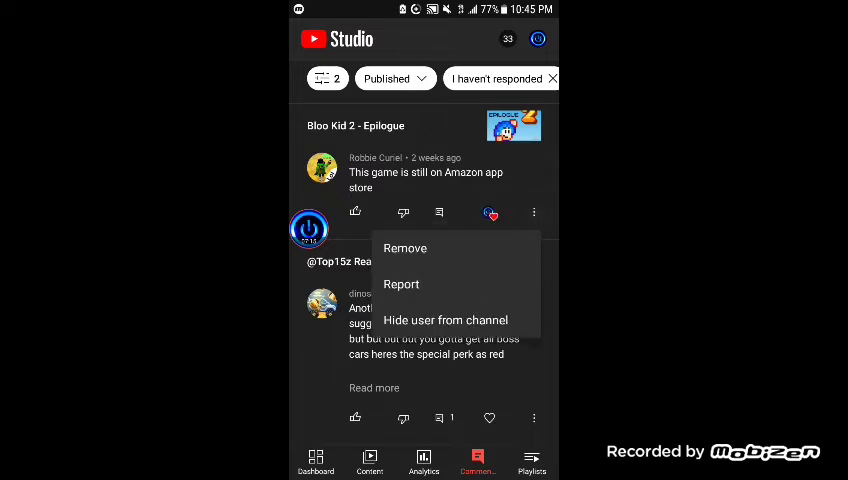
Post the reply 'Surprisingly!' under the Bloo Kid 2 Amazon app store comment.
left_click(438, 212)
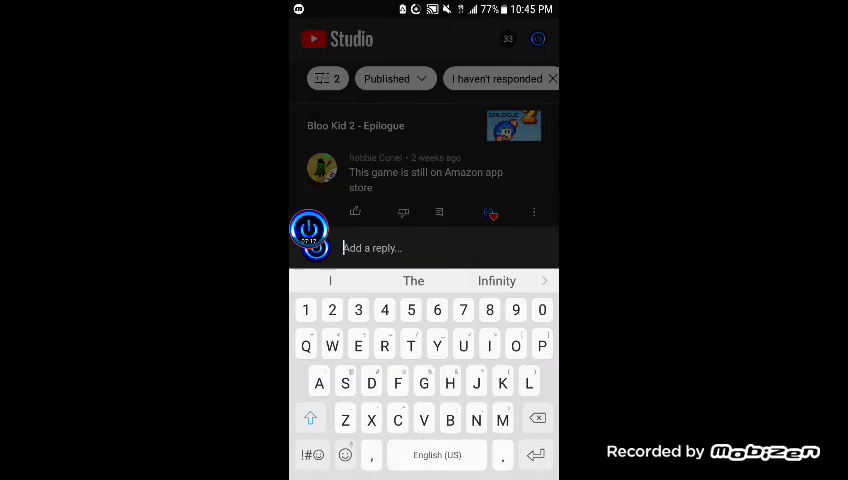
type("I'm")
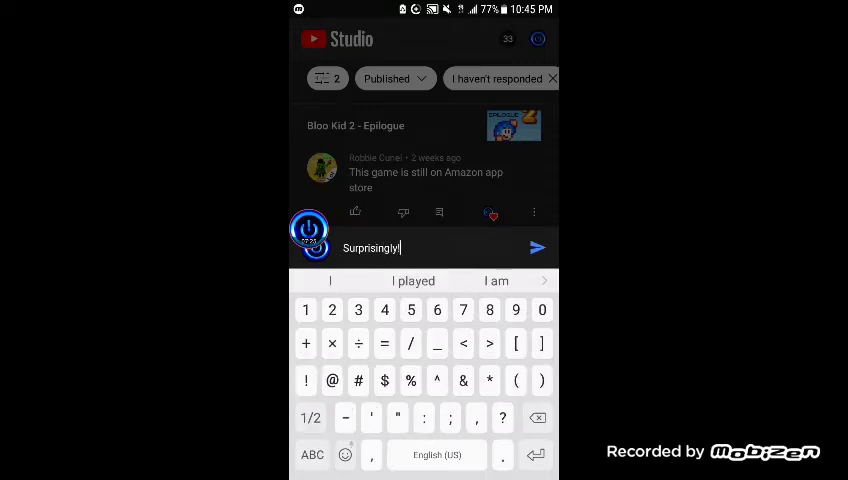
left_click(537, 247)
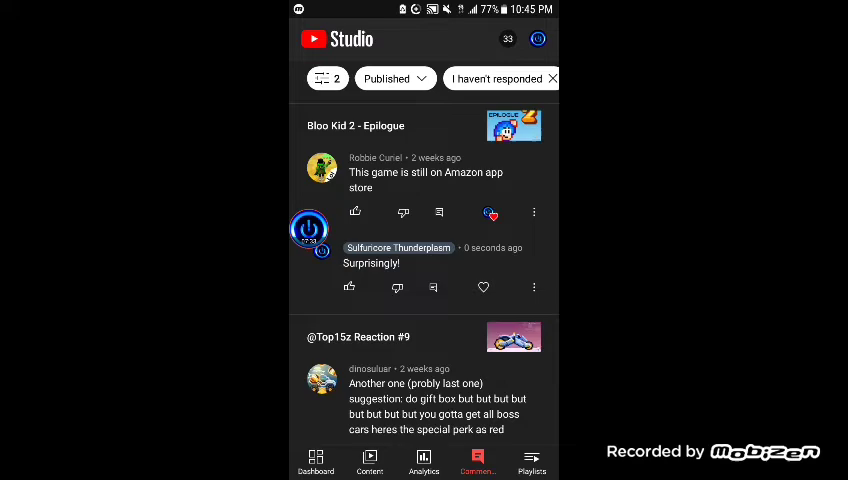
scroll("down", 3)
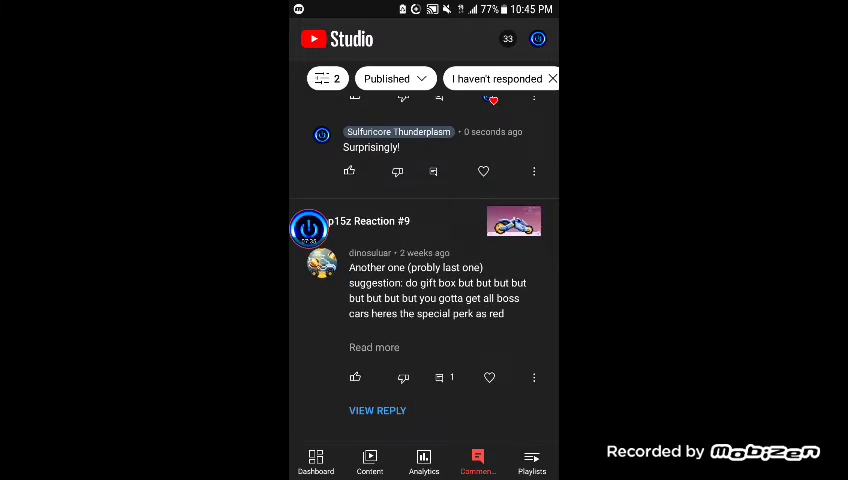
scroll("up", 3)
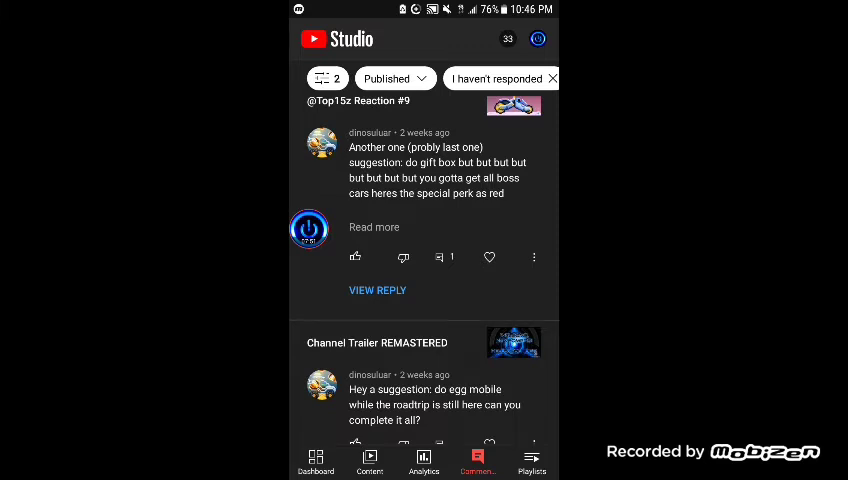
left_click(374, 227)
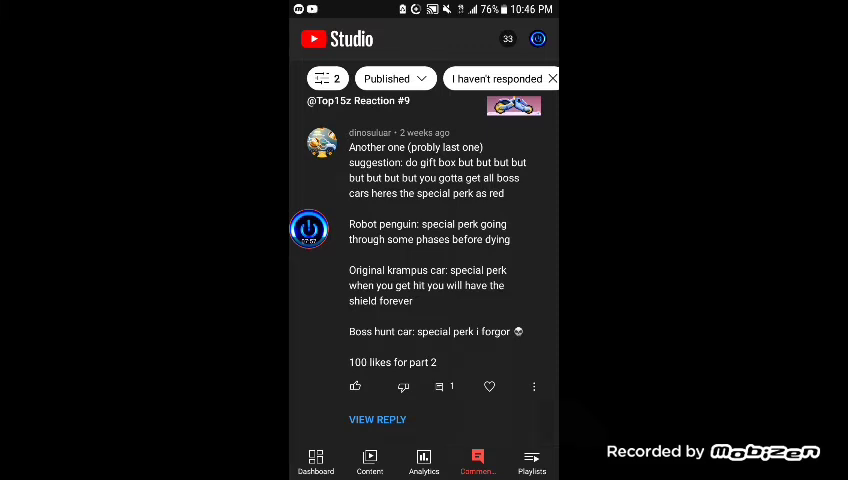
scroll("down", 3)
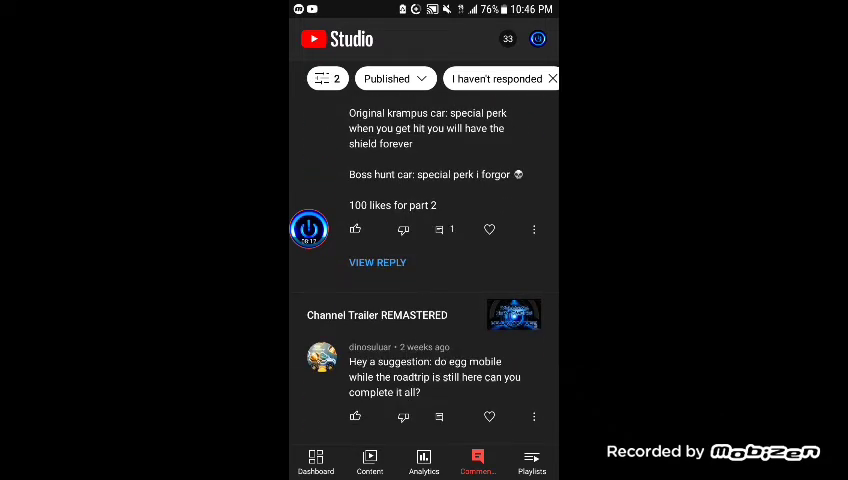
left_click(377, 262)
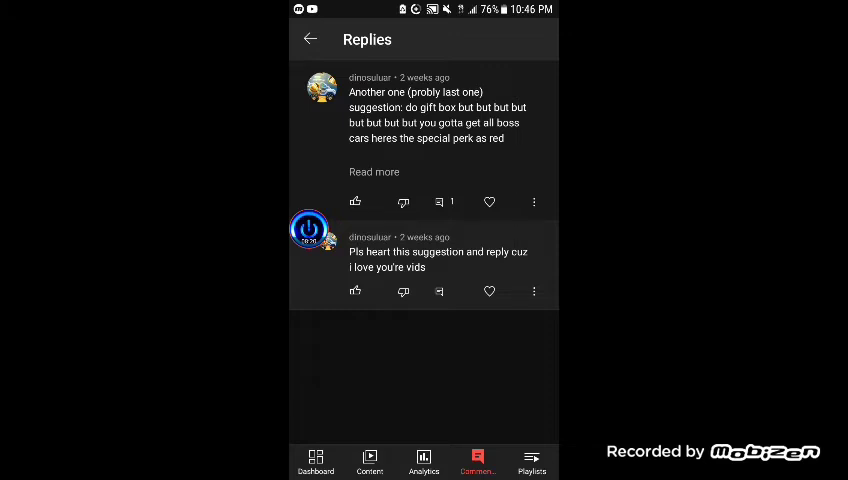
left_click(310, 39)
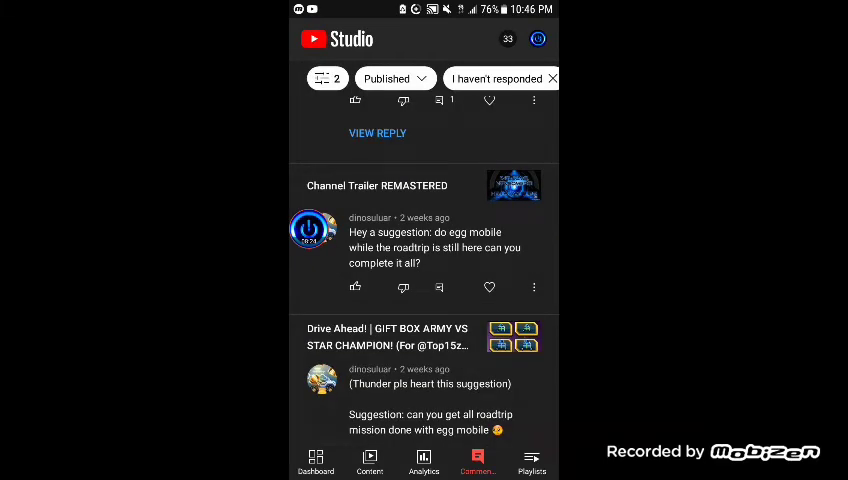
Heart the Minecraft video comment and the 'Glad you like my video' comment on Stikbots Reaction #46.
scroll("up", 3)
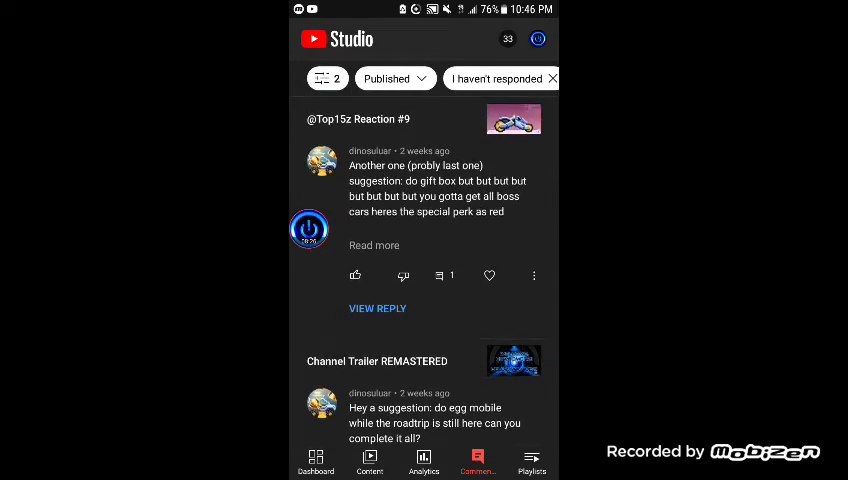
scroll("down", 3)
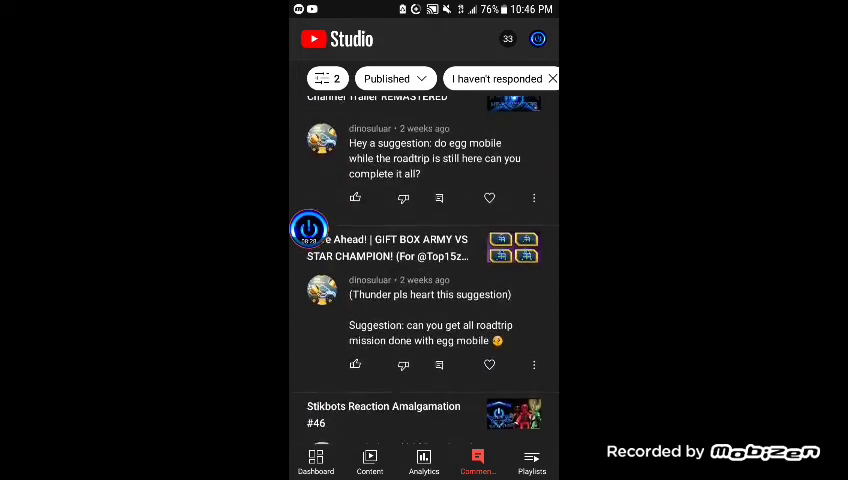
scroll("up", 3)
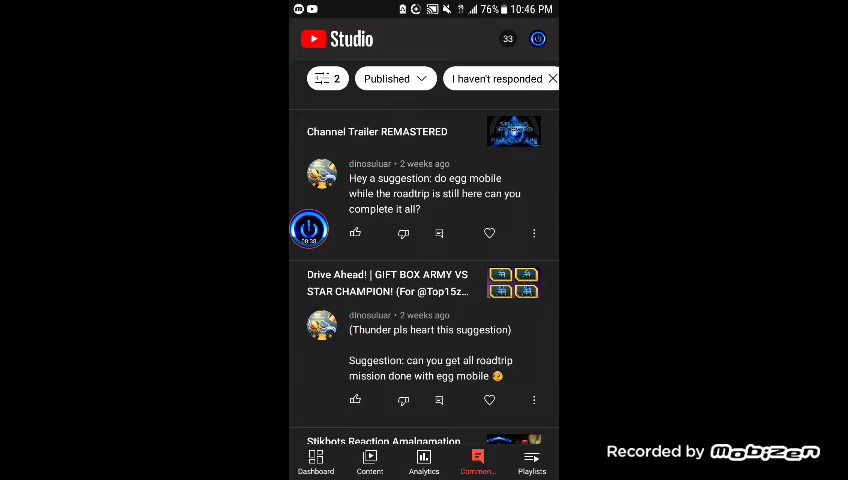
scroll("down", 3)
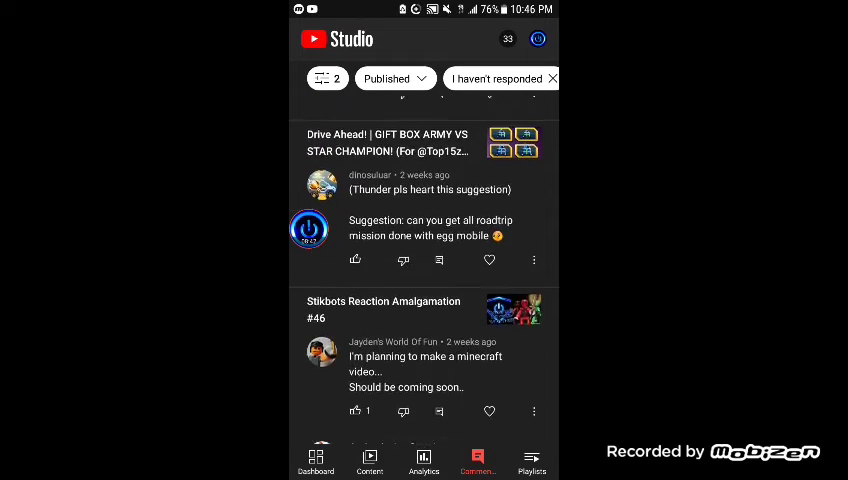
scroll("up", 3)
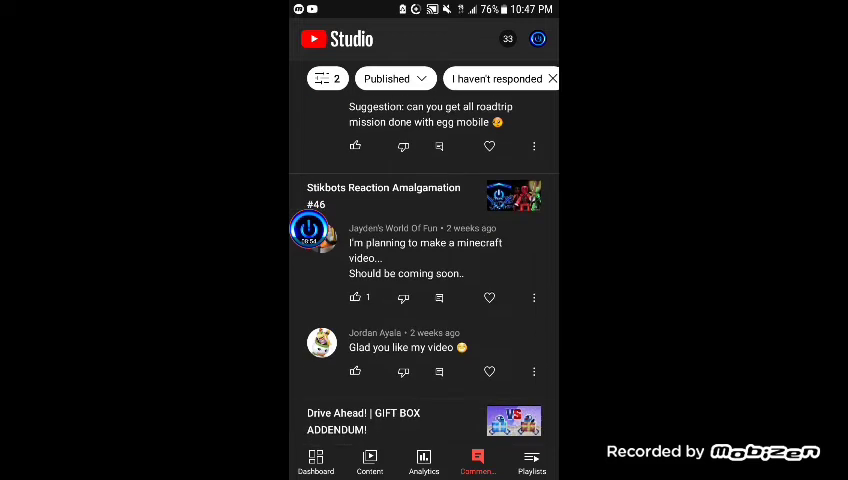
scroll("up", 3)
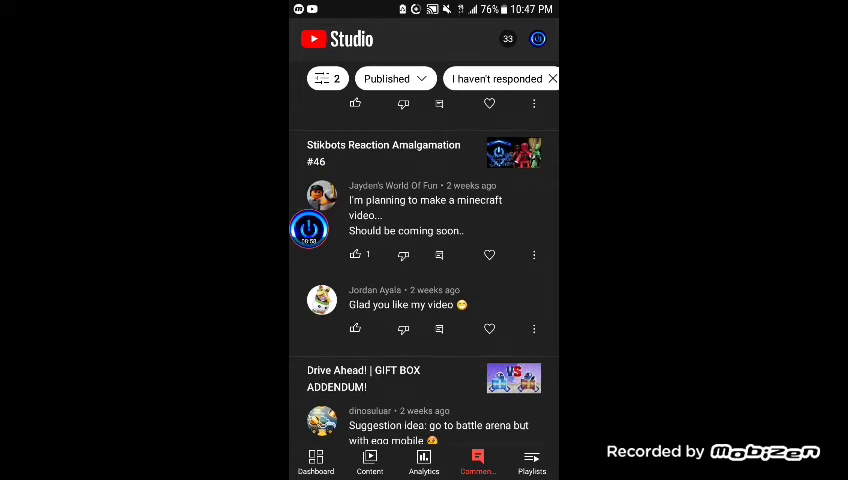
scroll("up", 3)
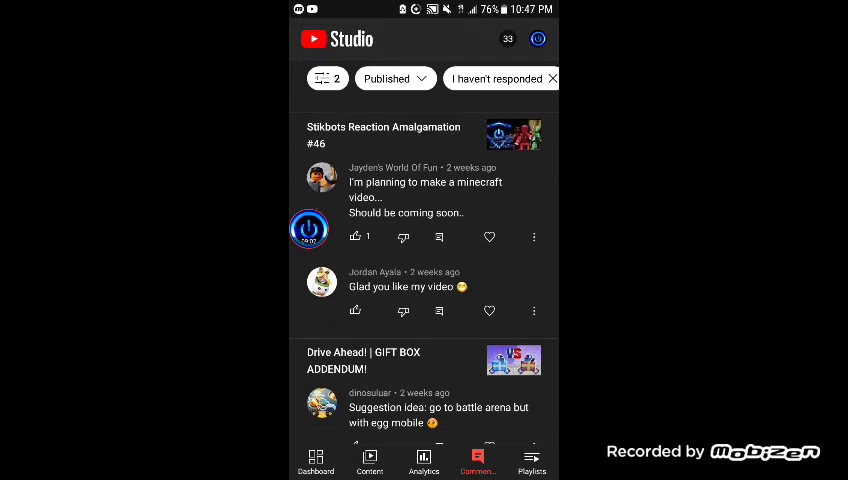
left_click(489, 240)
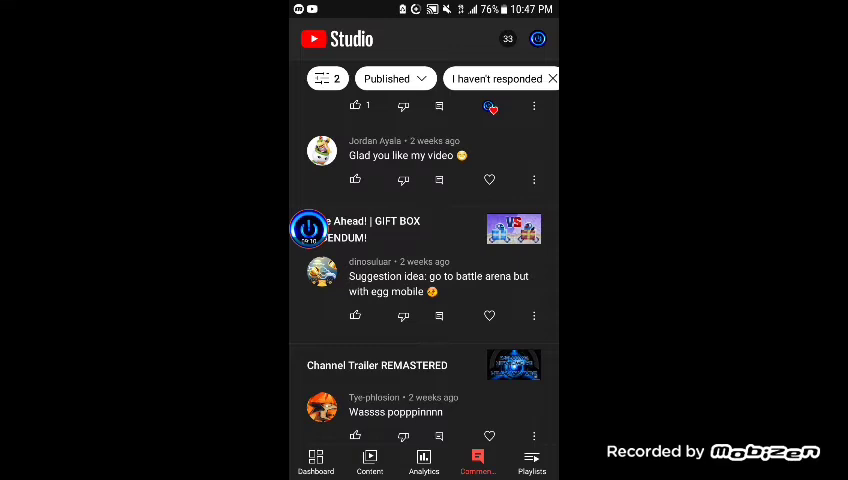
left_click(489, 181)
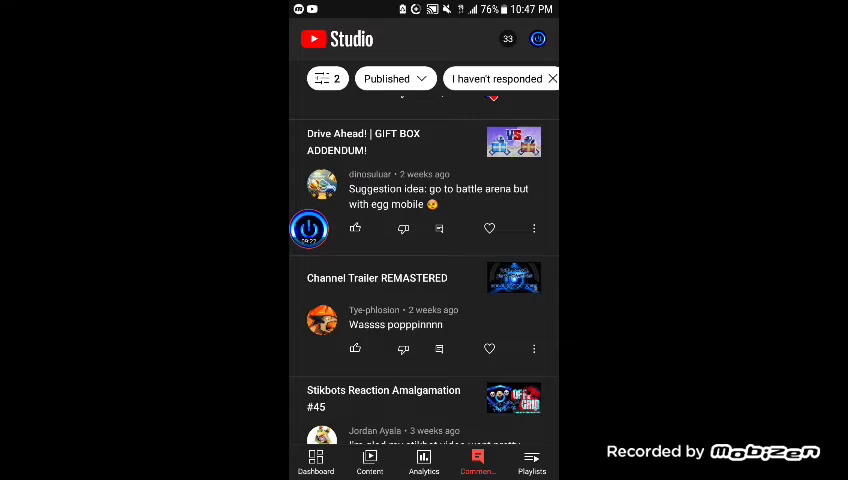
scroll("up", 3)
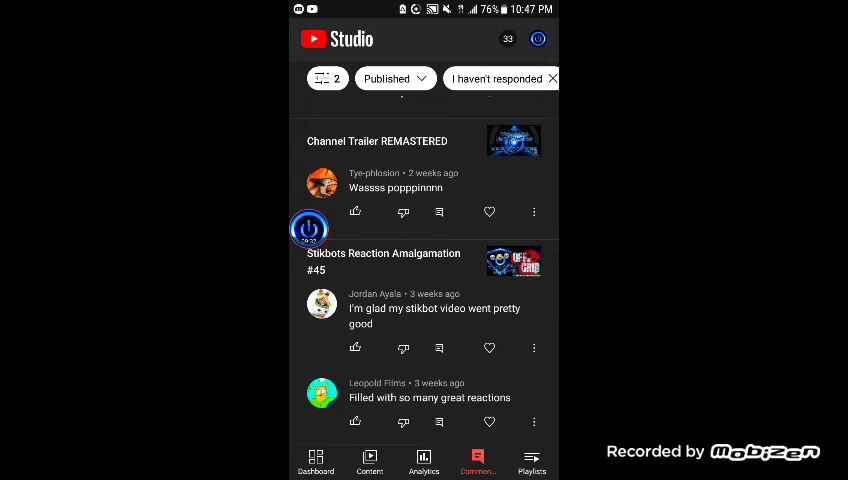
Reply 'Wassup! Feel free to scout my channel!' plus an emoji under the Wassss popppinnnn comment.
left_click(489, 212)
type("Wassup!")
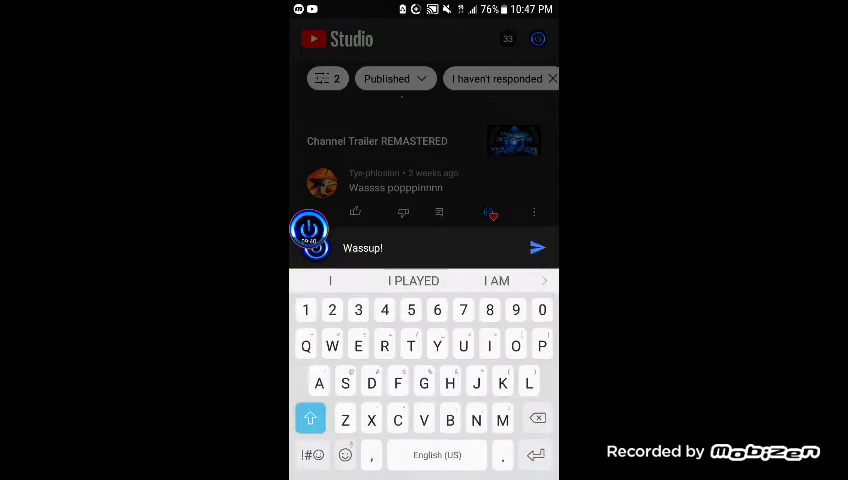
type("Fell")
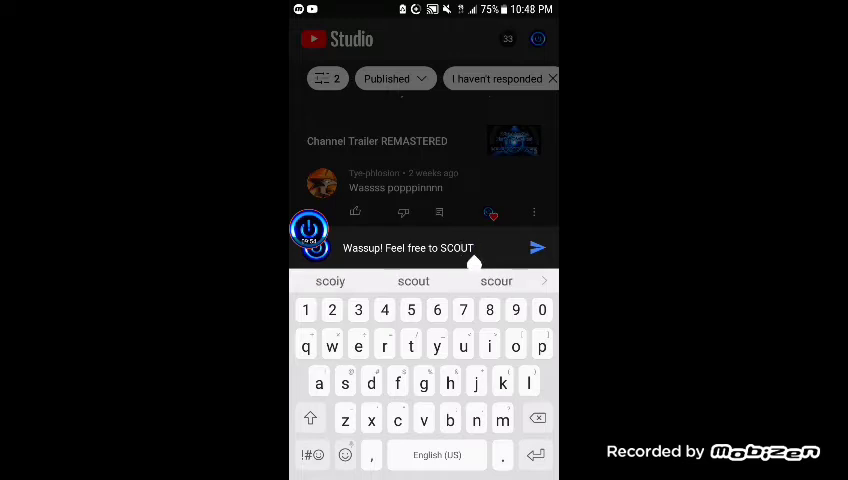
left_click(413, 281)
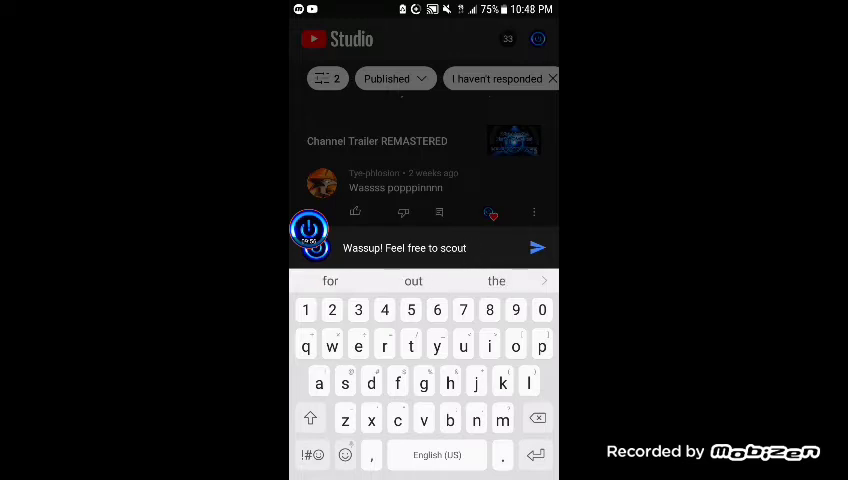
type("my channel!")
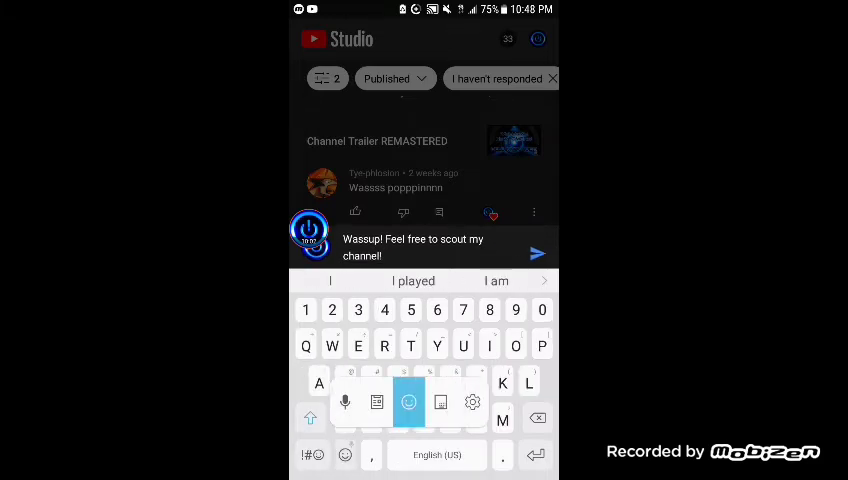
left_click(408, 402)
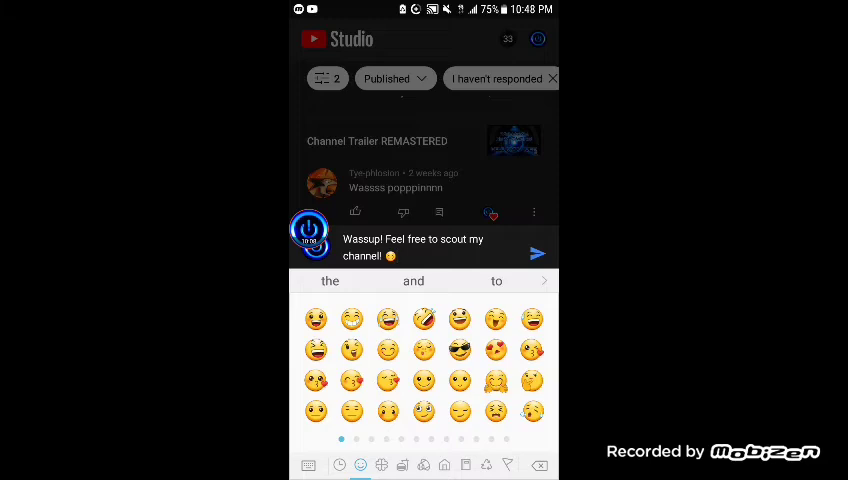
left_click(537, 253)
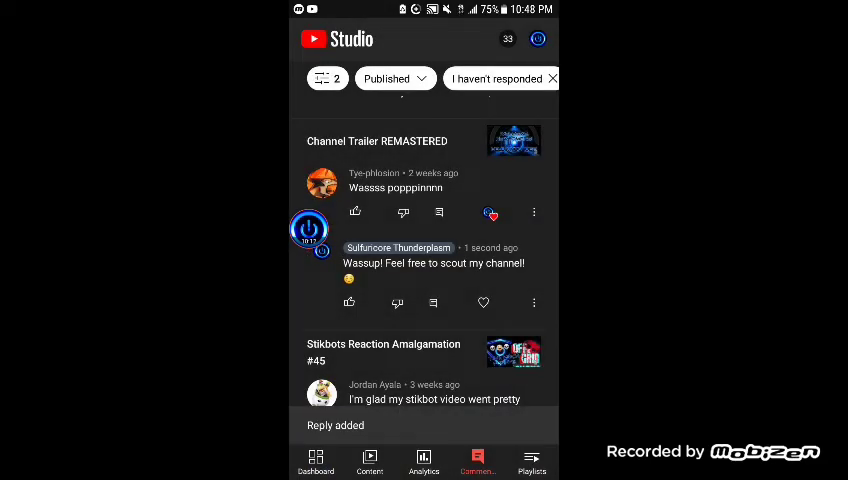
Heart the 'stikbot video going well' comment and PartyFilming's new-features comment on Supreme Duelist Stickman #32.
scroll("down", 3)
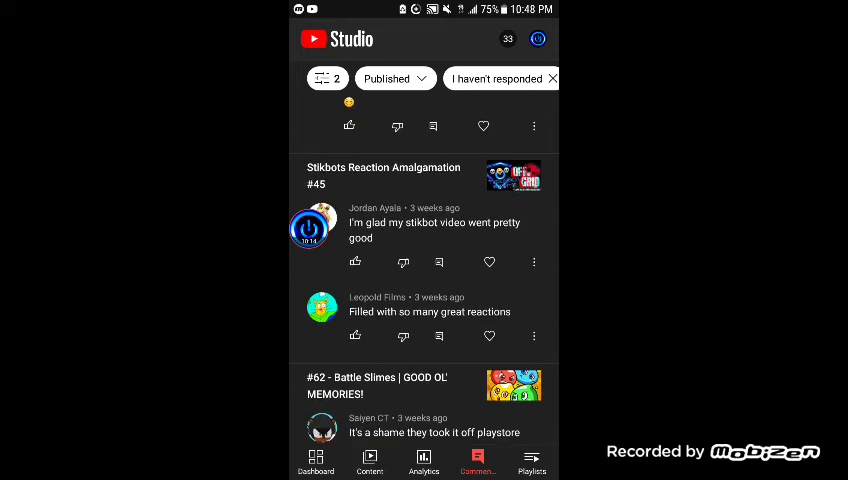
scroll("up", 3)
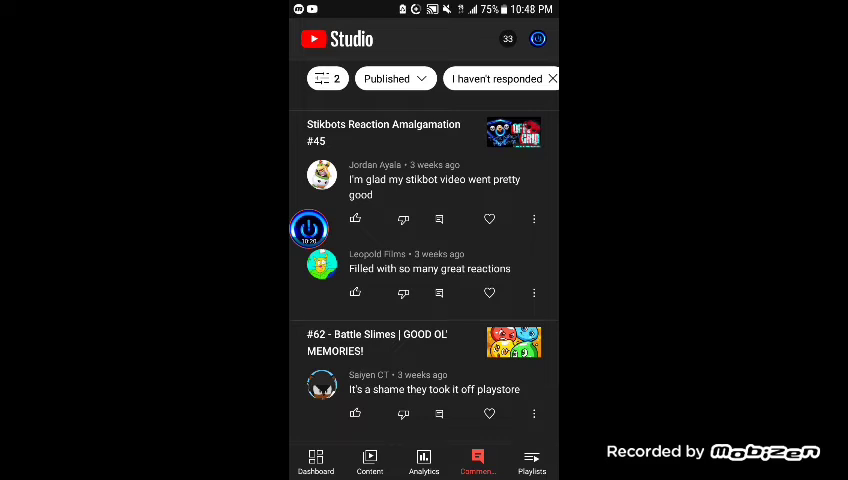
left_click(489, 218)
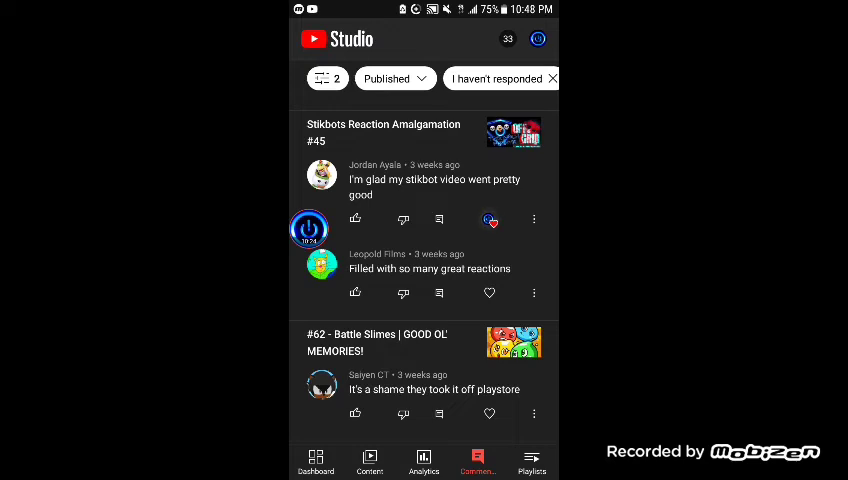
scroll("down", 3)
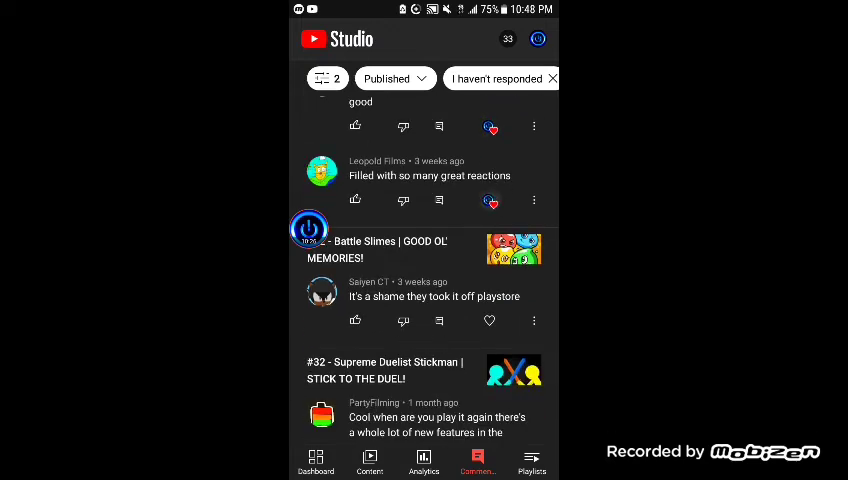
scroll("down", 3)
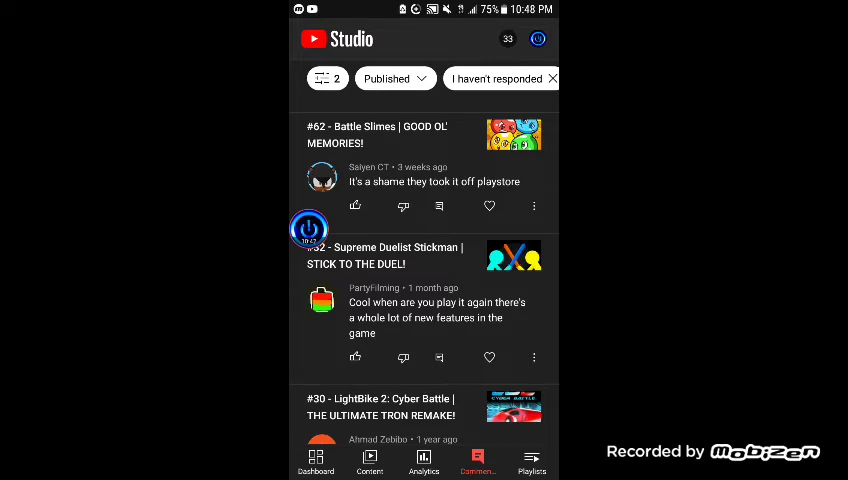
scroll("down", 3)
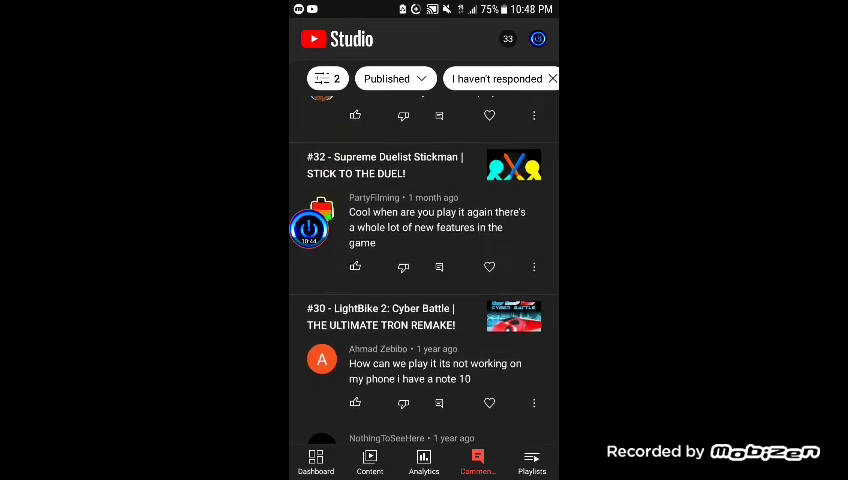
scroll("up", 3)
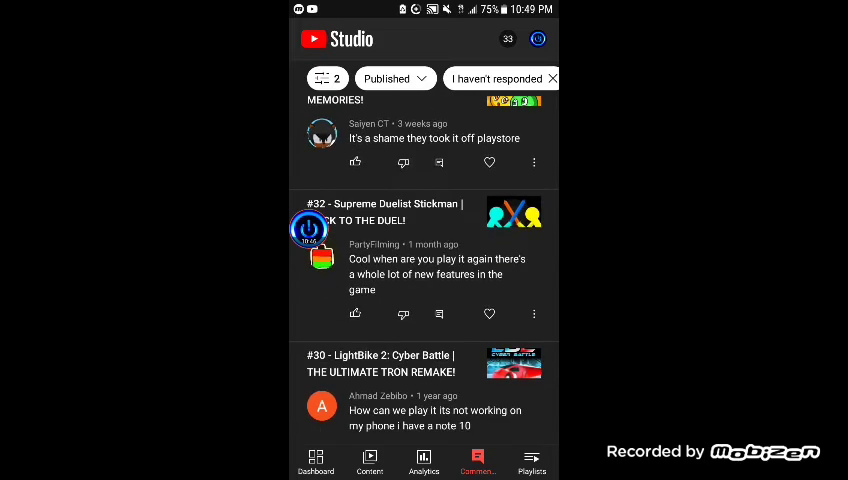
scroll("down", 3)
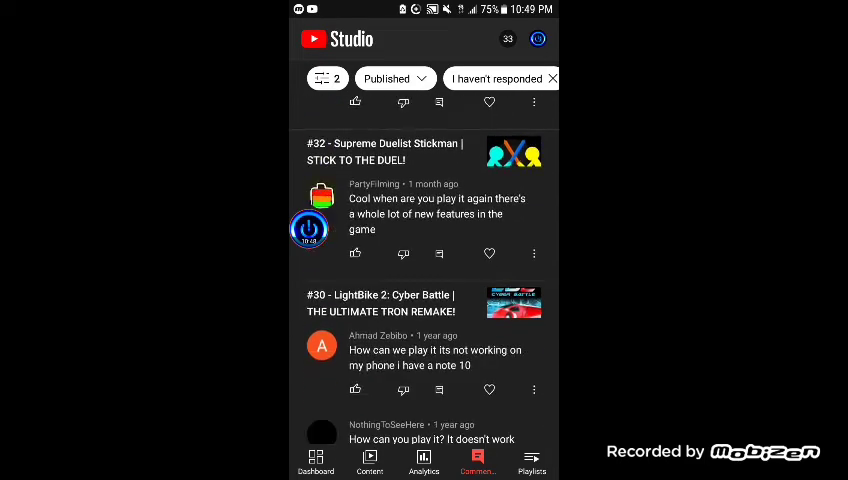
scroll("up", 3)
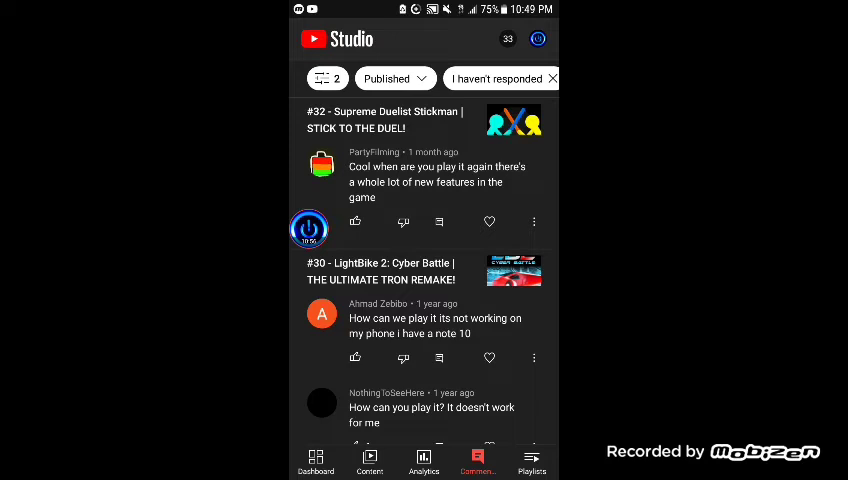
left_click(489, 221)
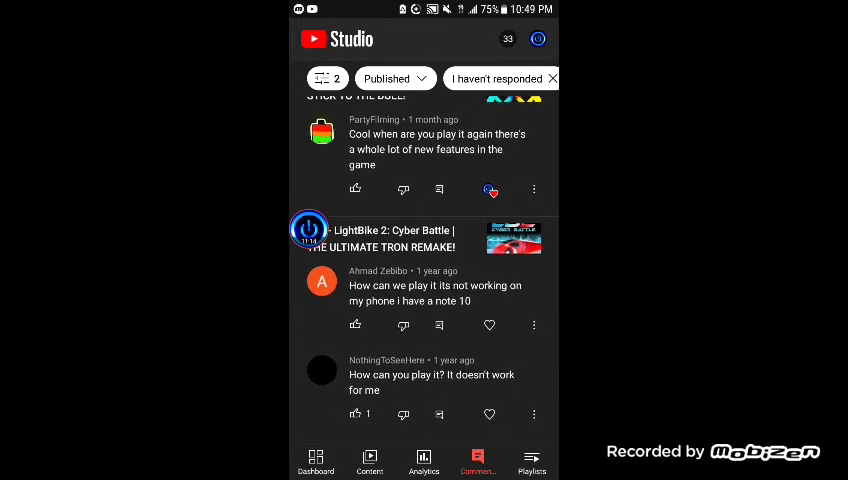
Reply 'I'm aware! So much crazy new content!' under PartyFilming's new-features comment.
left_click(534, 189)
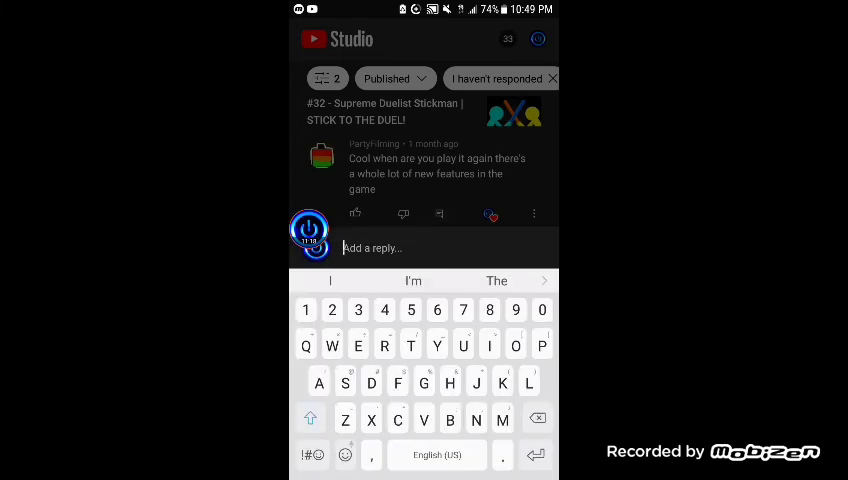
type("Im")
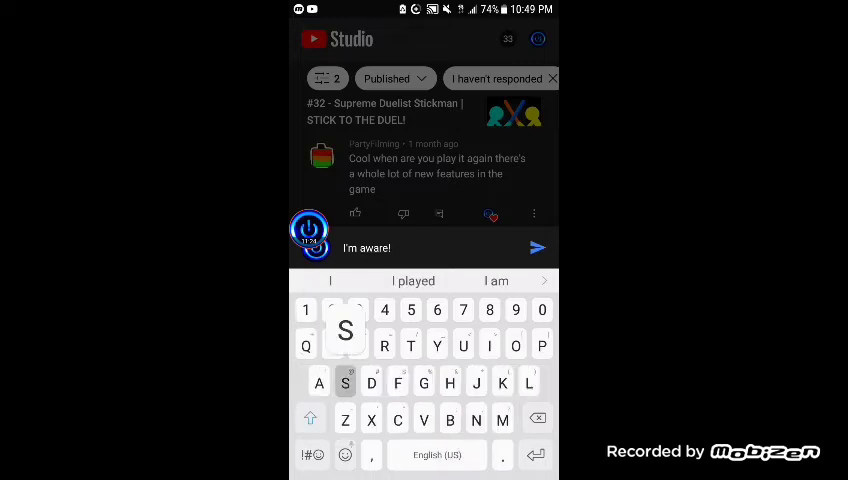
type("So many c")
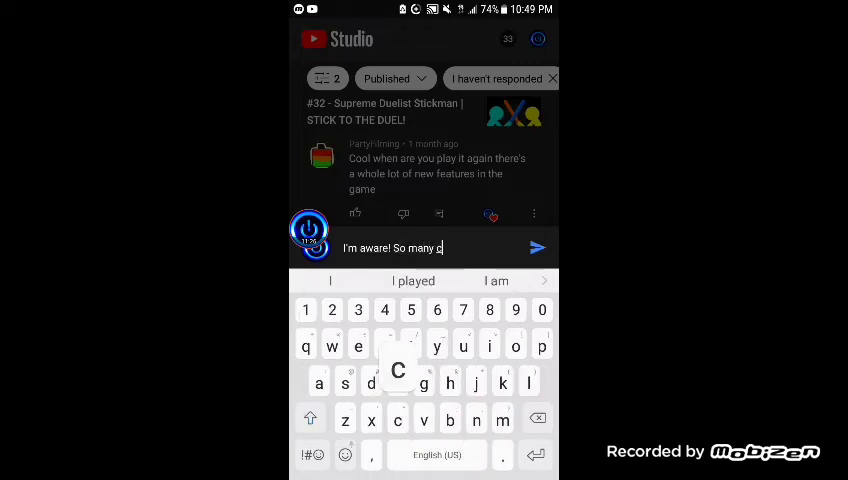
type("razy")
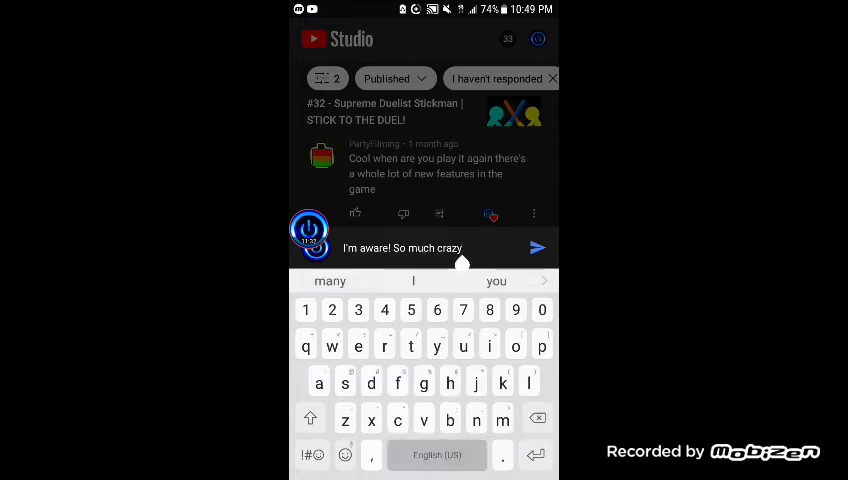
type("new content!")
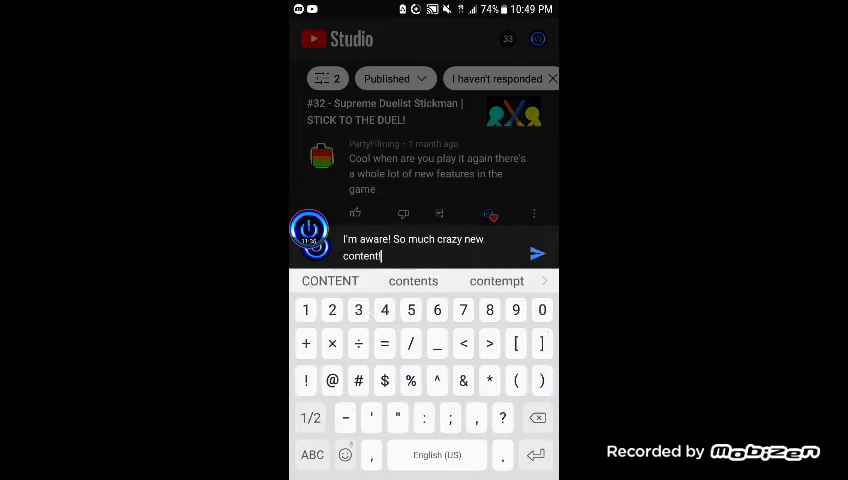
left_click(538, 253)
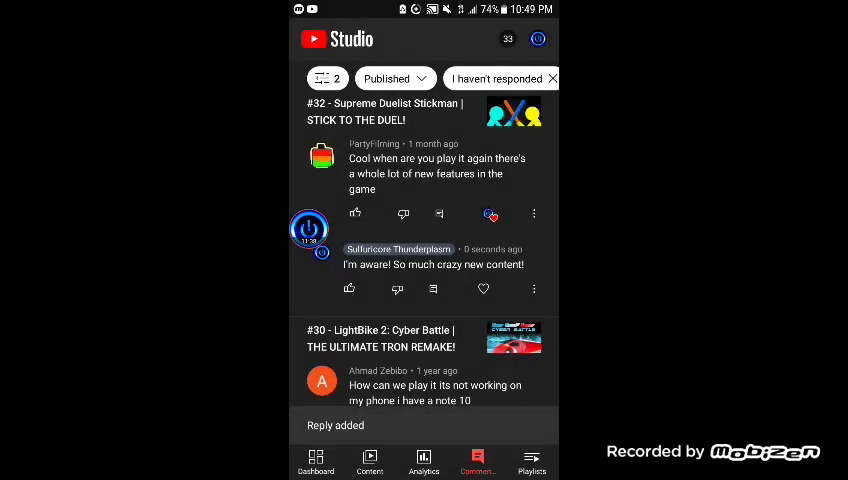
Heart Tea's comment about still playing these games.
scroll("up", 3)
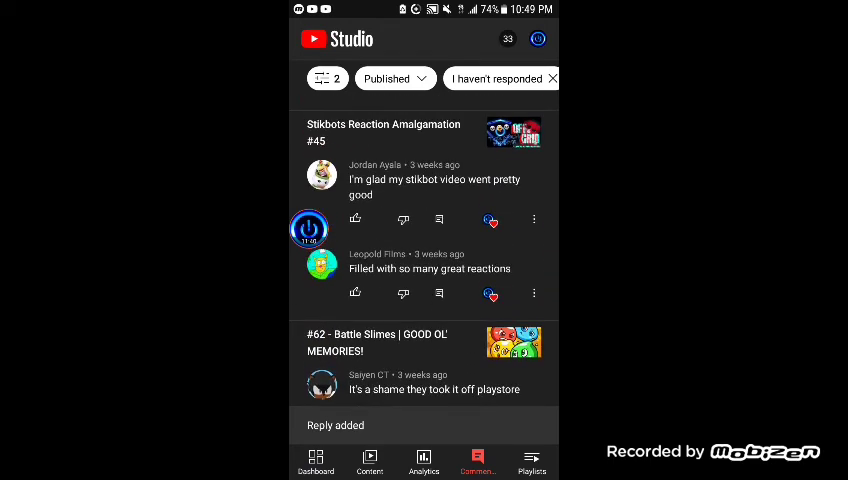
scroll("down", 3)
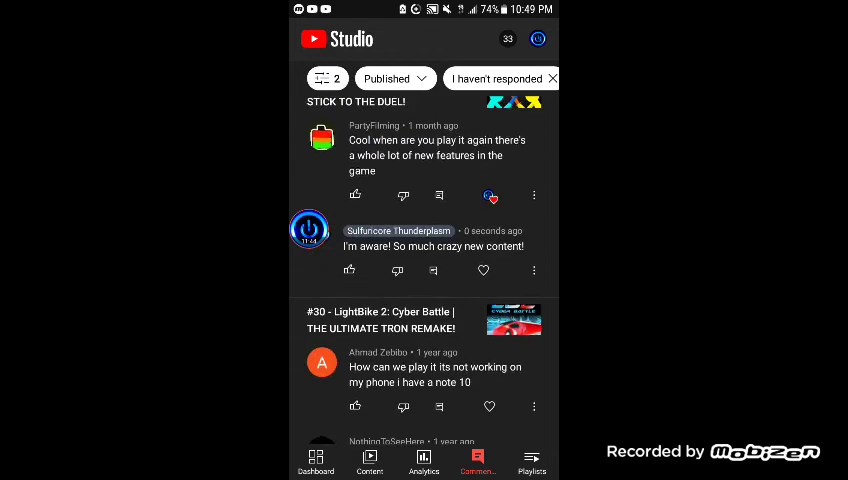
scroll("down", 3)
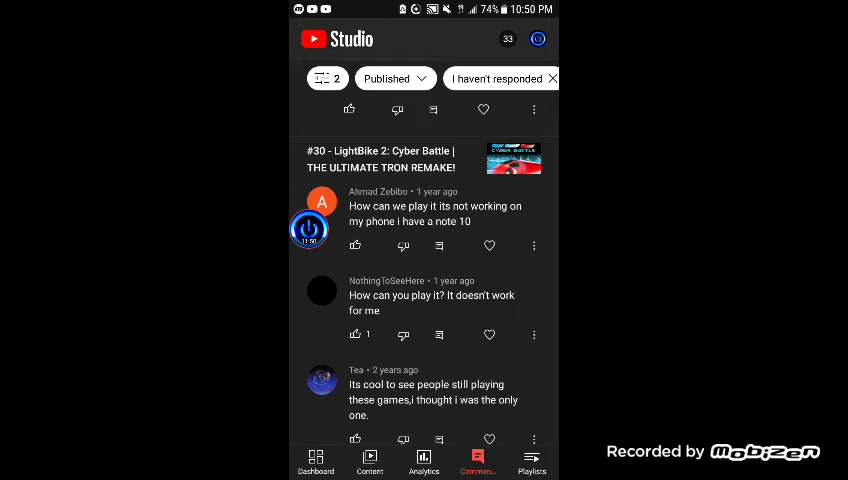
scroll("up", 3)
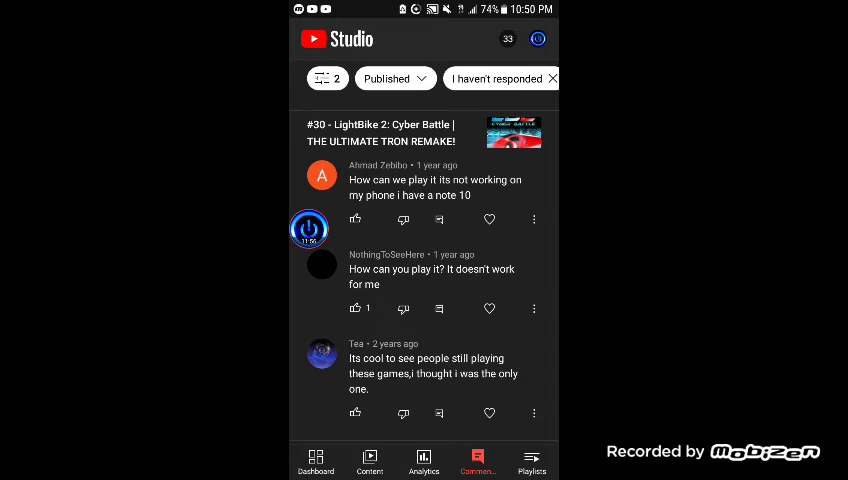
scroll("down", 3)
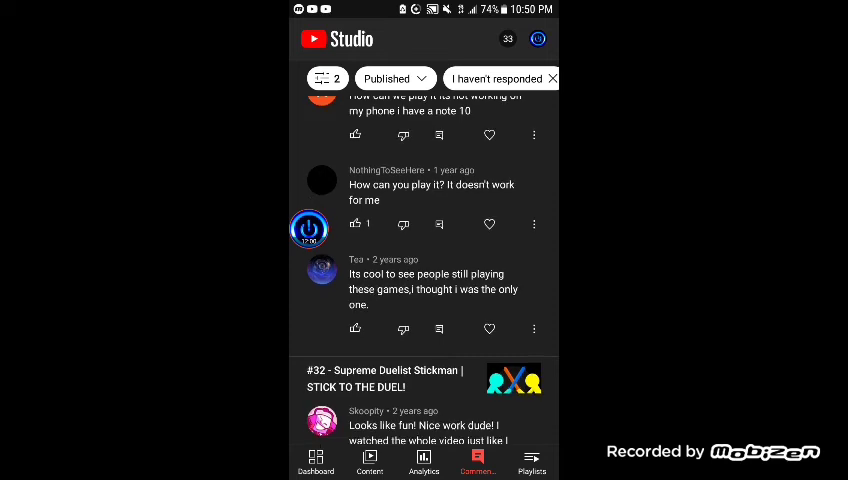
scroll("up", 3)
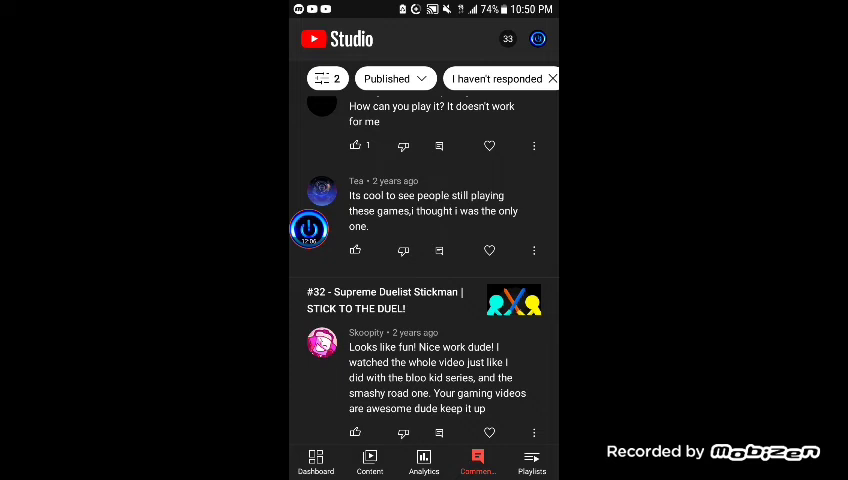
left_click(489, 251)
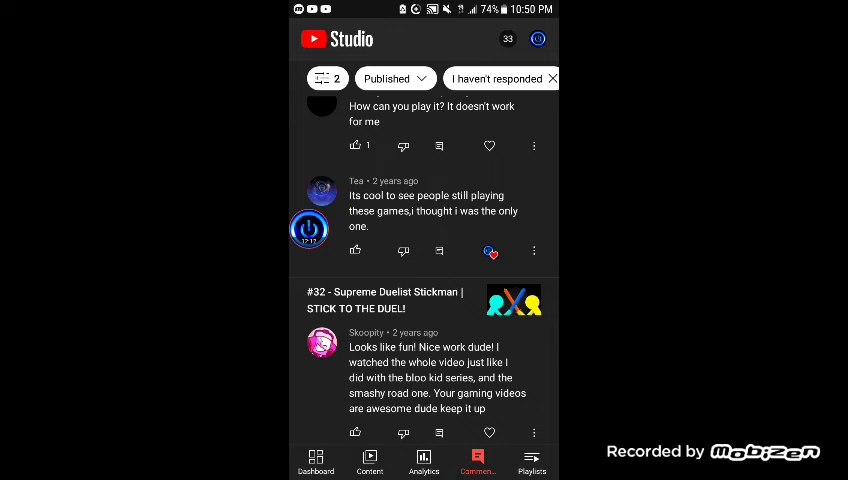
scroll("up", 3)
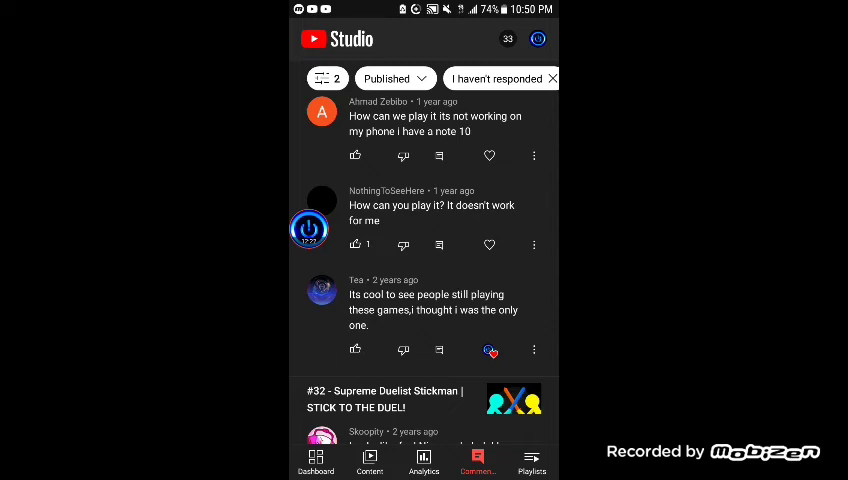
scroll("down", 3)
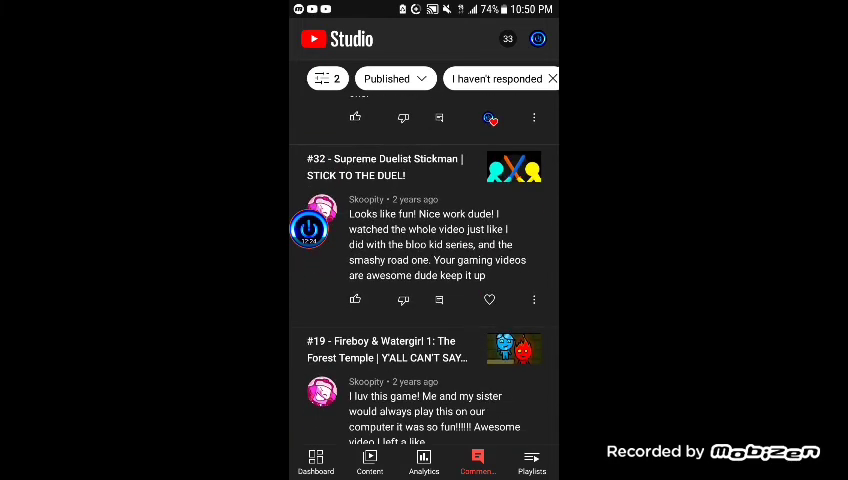
scroll("up", 3)
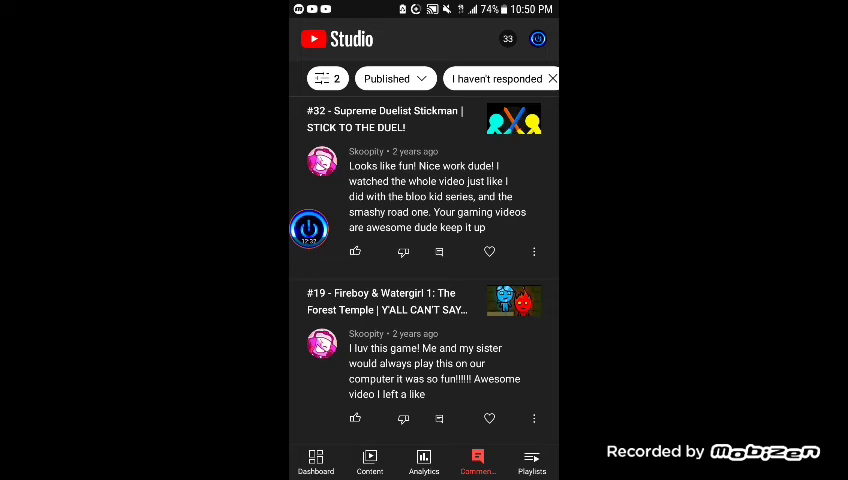
left_click(489, 251)
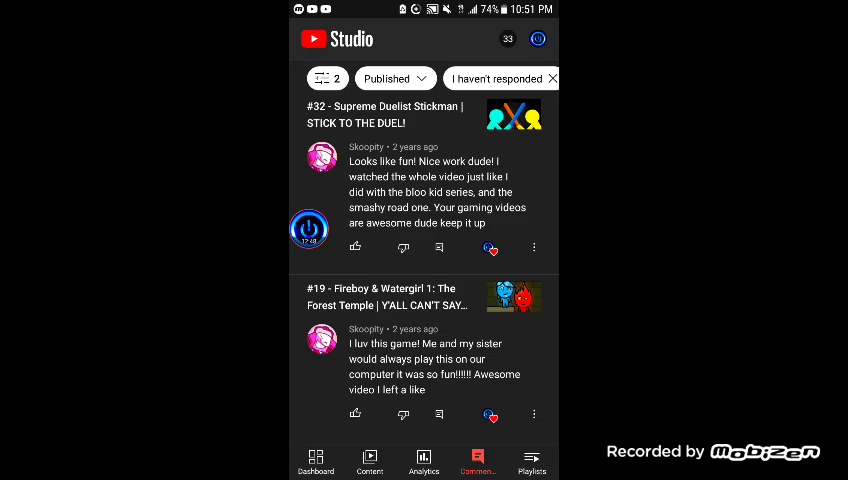
scroll("up", 3)
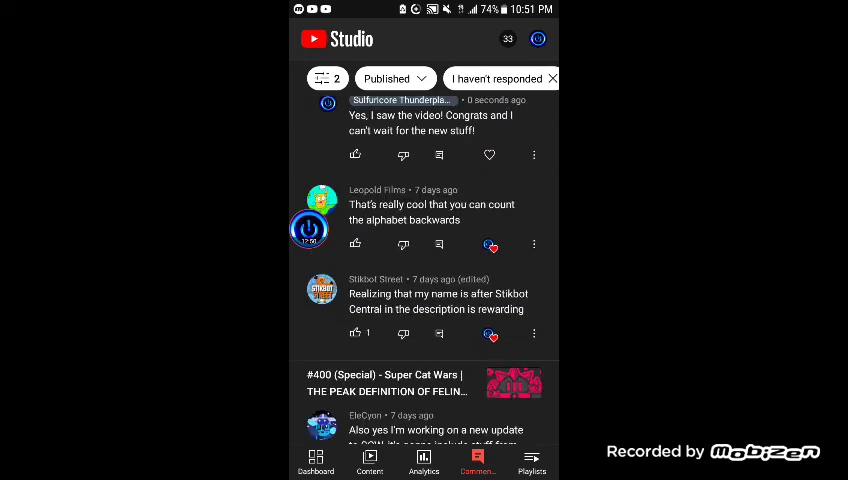
scroll("up", 3)
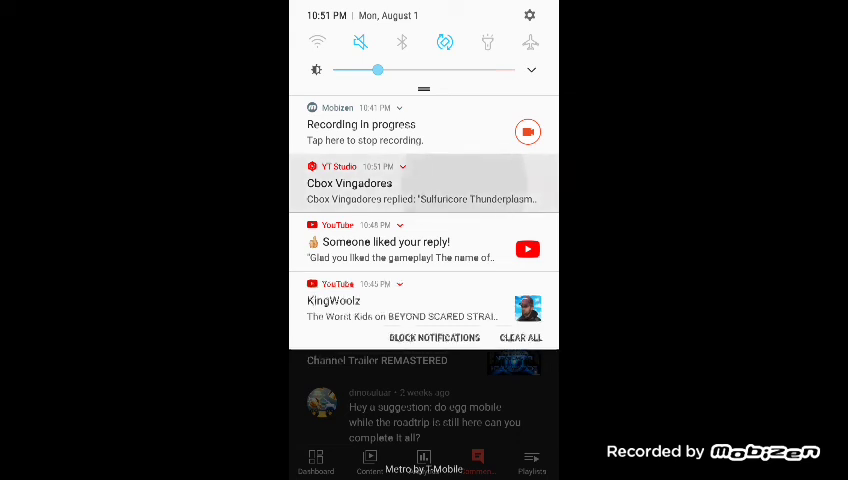
Read Cbox Vingadores' 'Thanks bro.' reply from the notification, then return to the comments list.
left_click(422, 182)
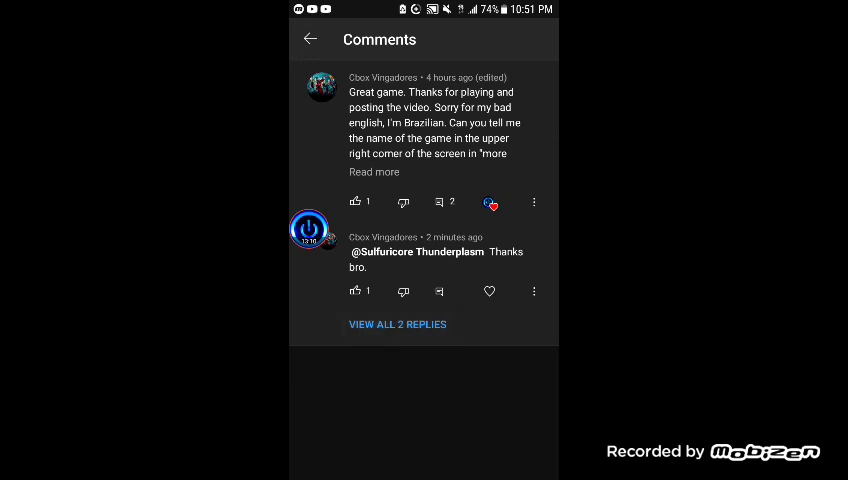
left_click(397, 324)
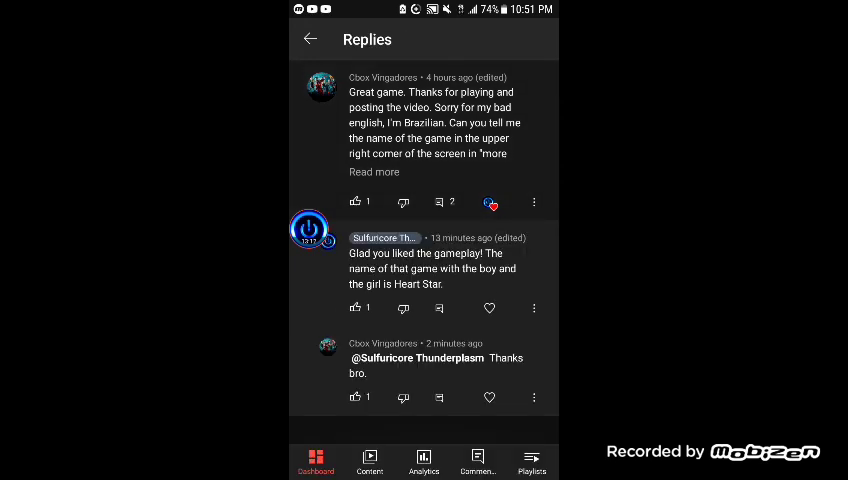
left_click(310, 39)
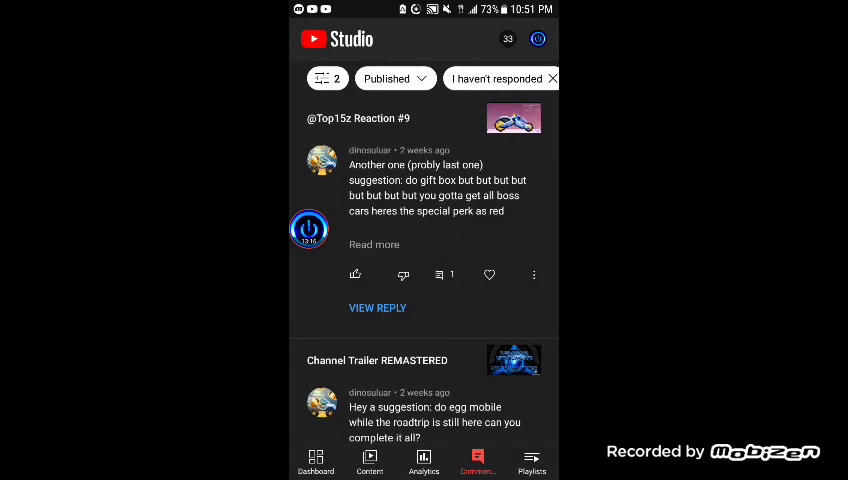
scroll("up", 3)
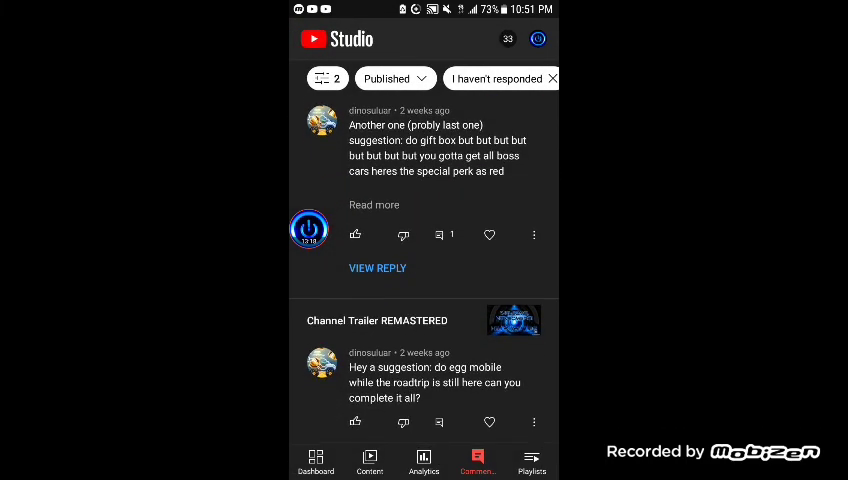
scroll("up", 3)
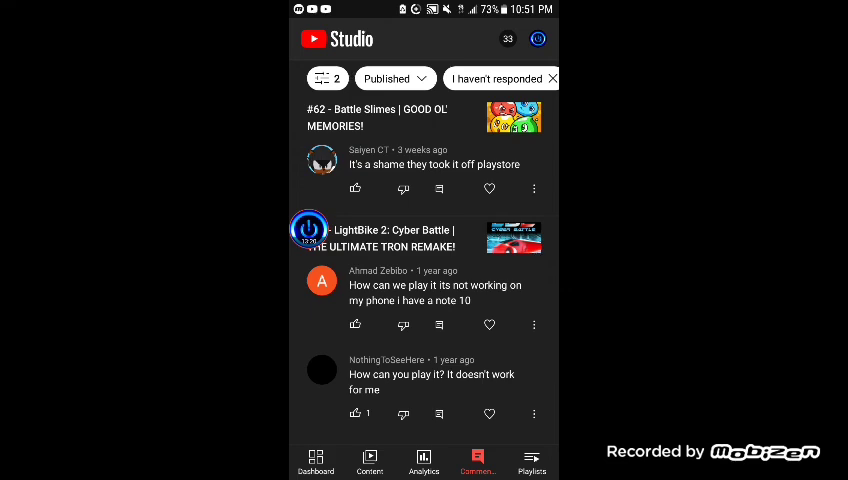